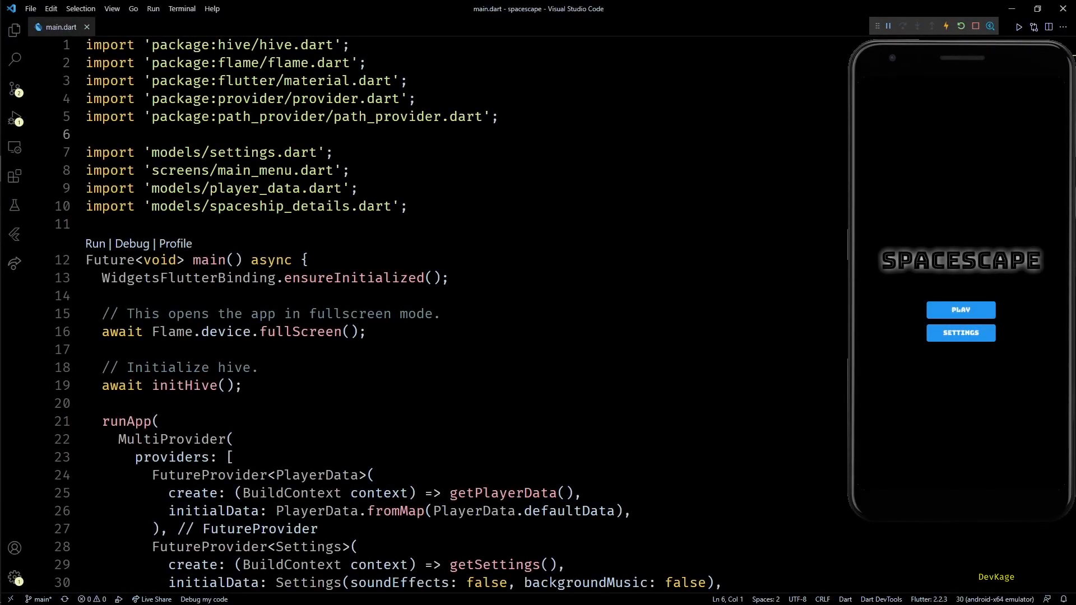
mouse_move(639, 309)
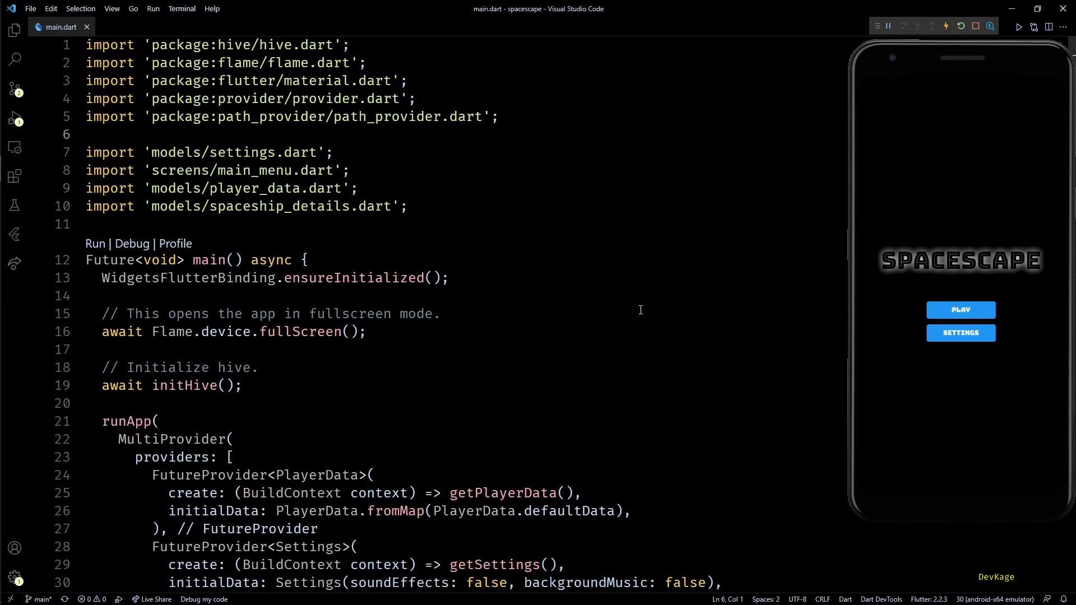
mouse_move(816, 487)
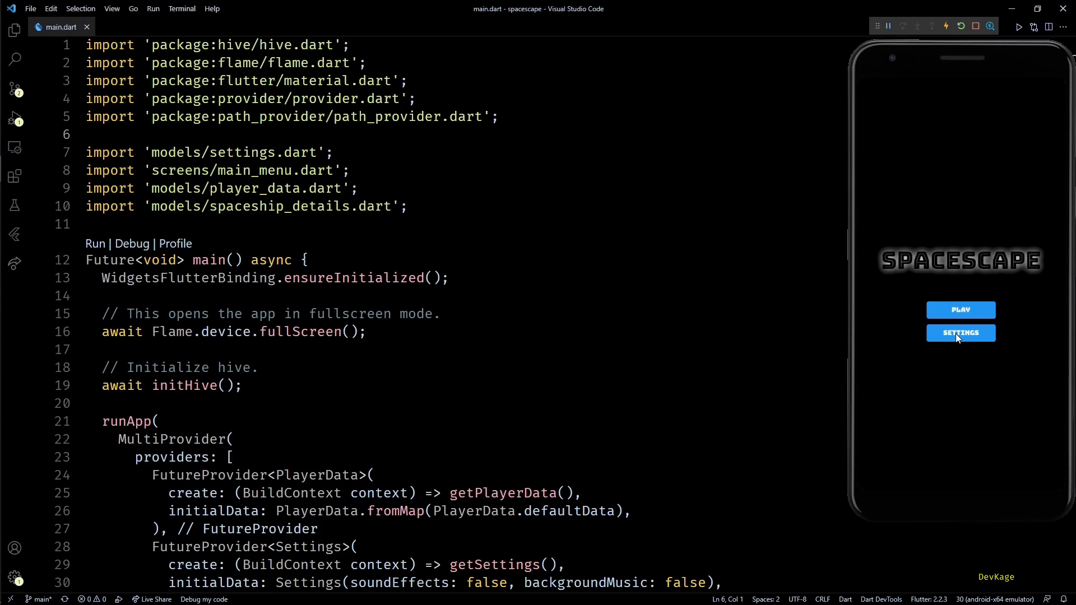
Step: Check settings, then play, pause and exit a Spacescape round, returning to main.dart
left_click(959, 333)
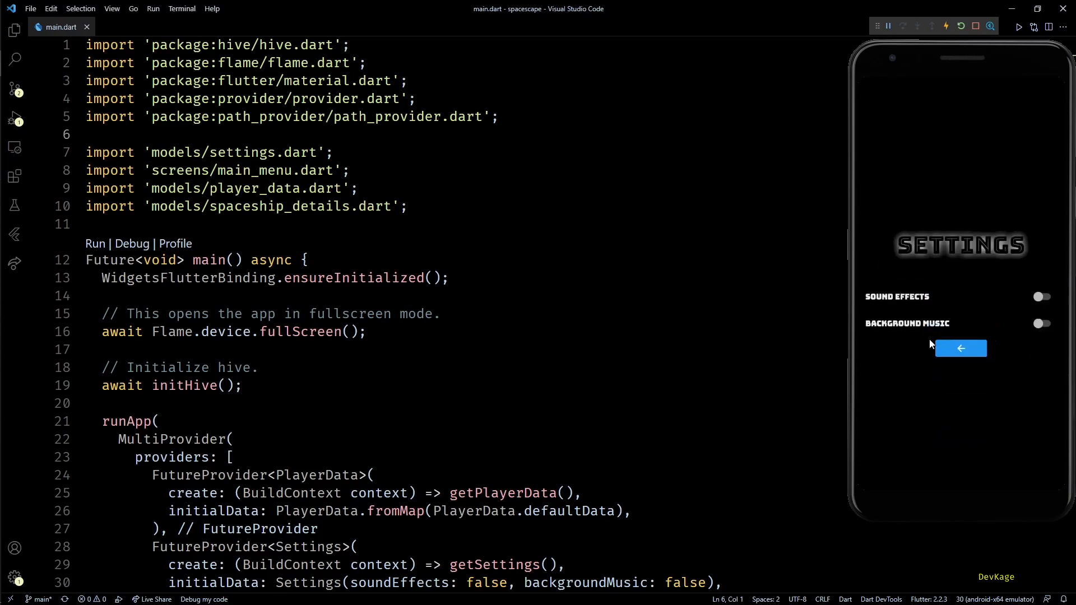
mouse_move(977, 344)
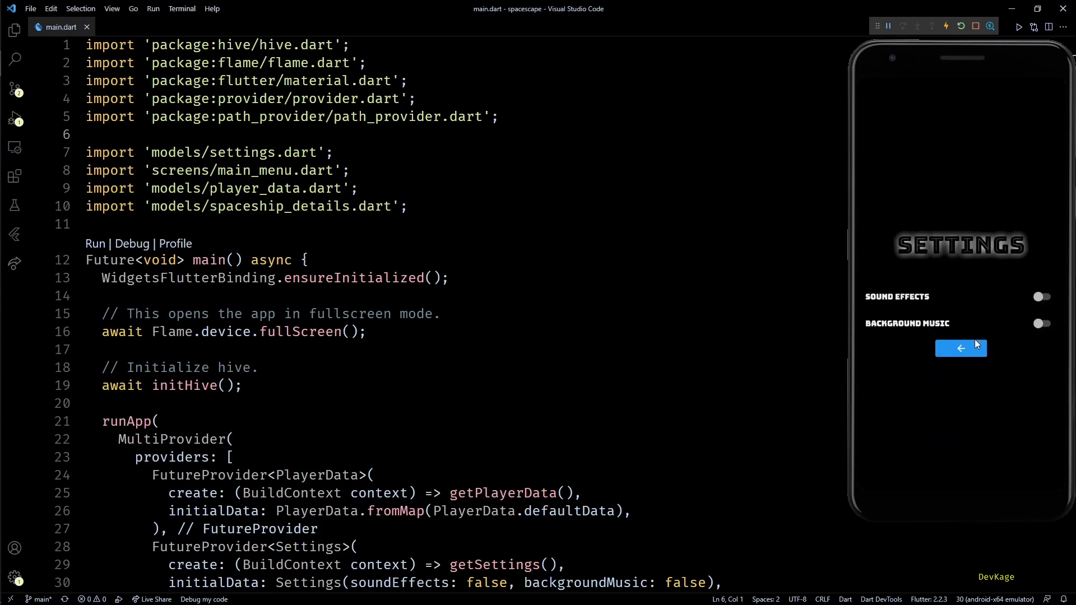
left_click(960, 348)
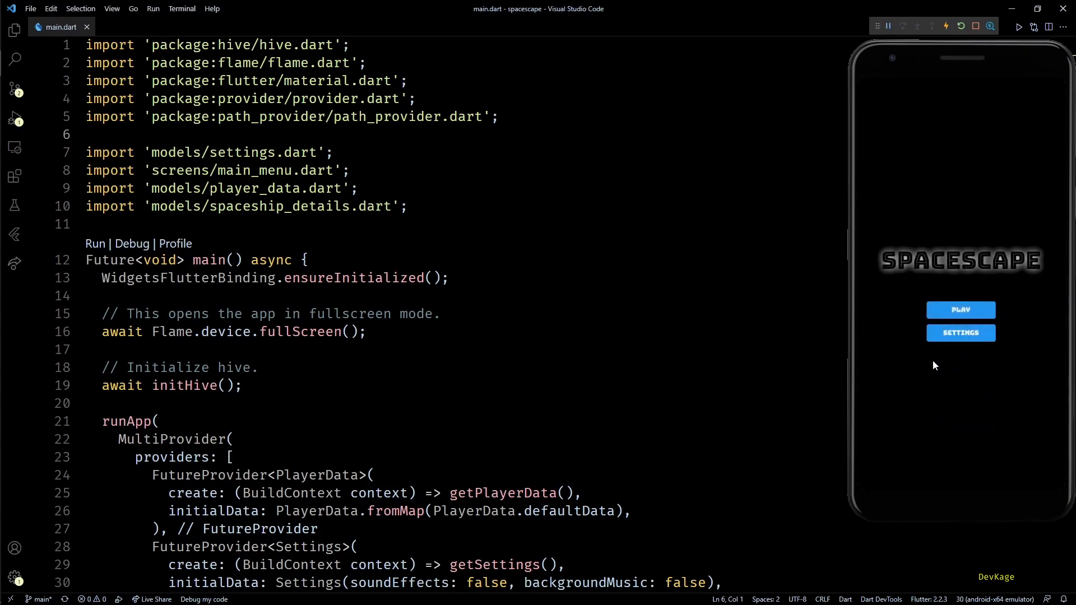
mouse_move(727, 317)
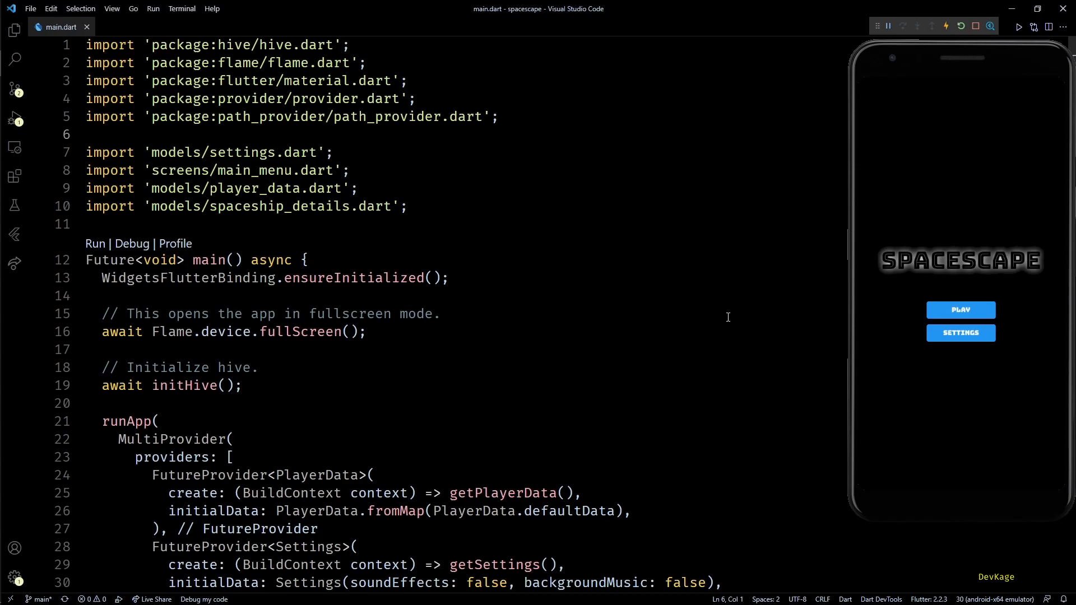
left_click(959, 309)
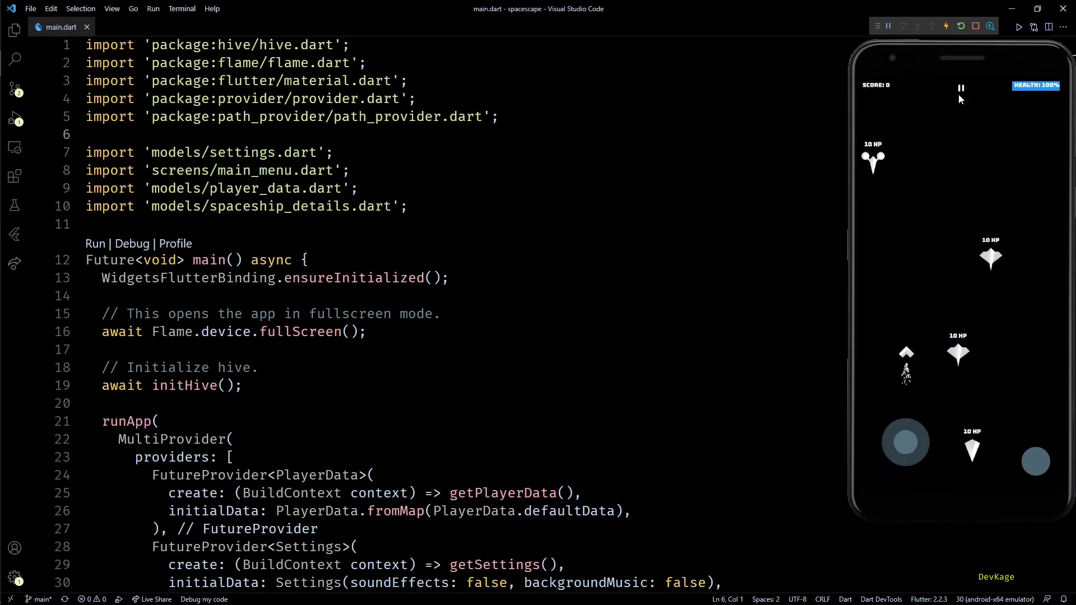
left_click(959, 88)
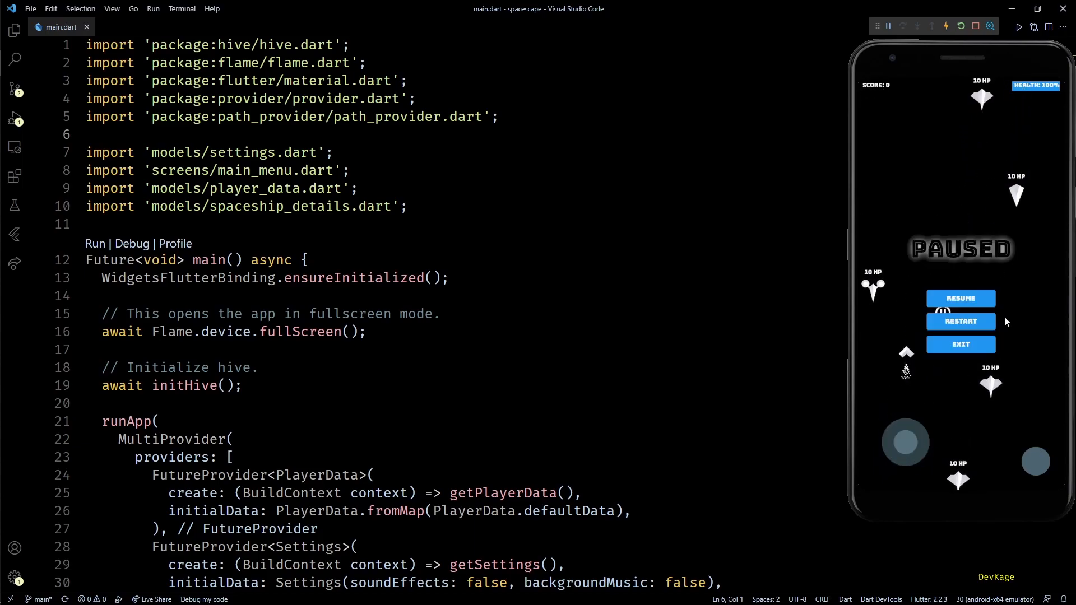
left_click(960, 343)
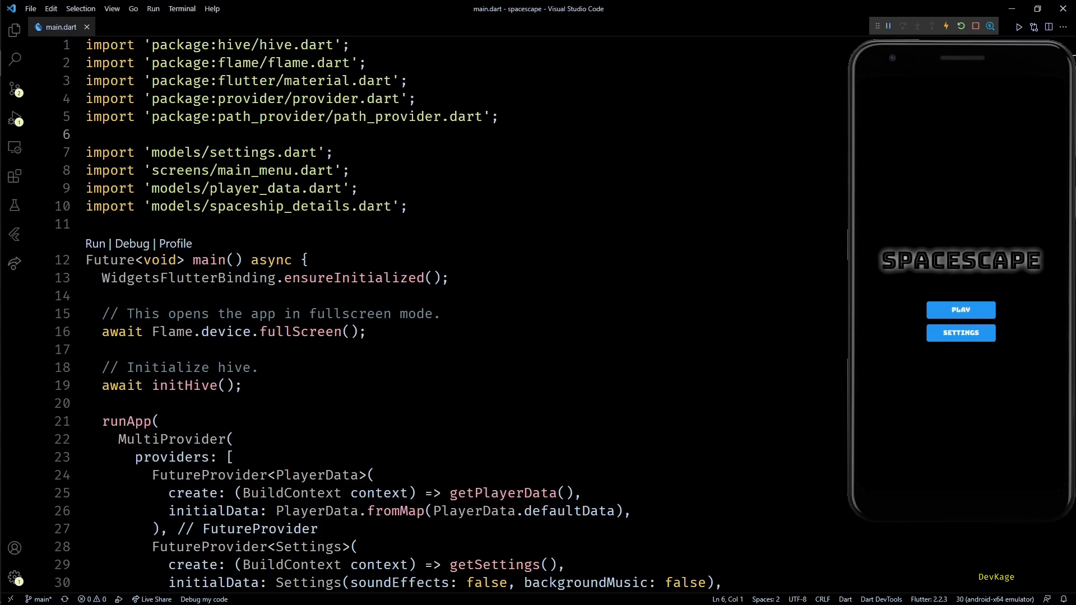
left_click(975, 27)
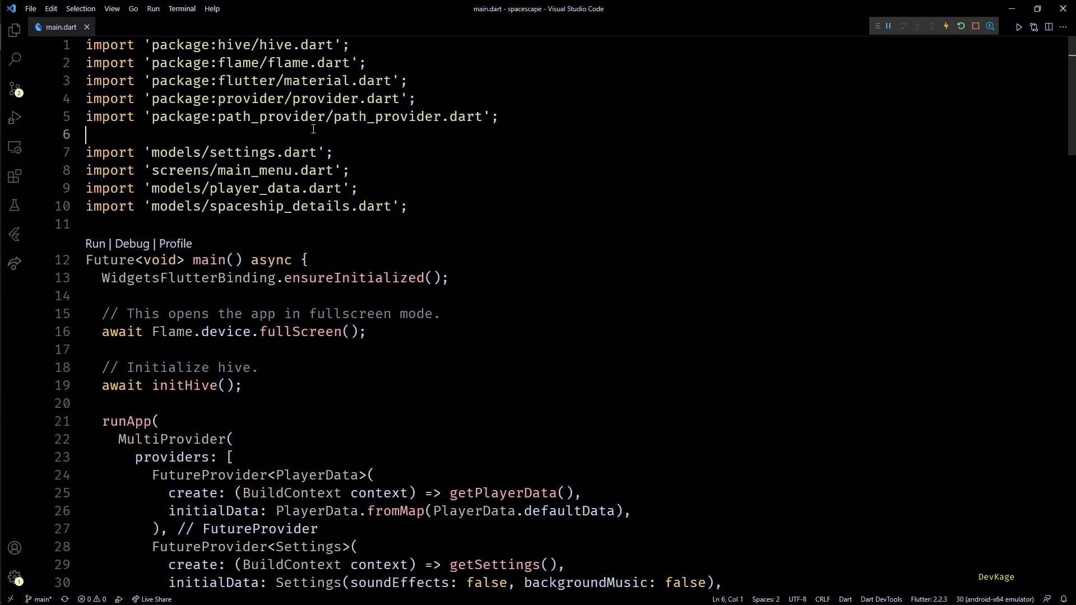
Step: Browse the spacescape project to assets/images in File Explorer and select stars1.png
left_click(14, 31)
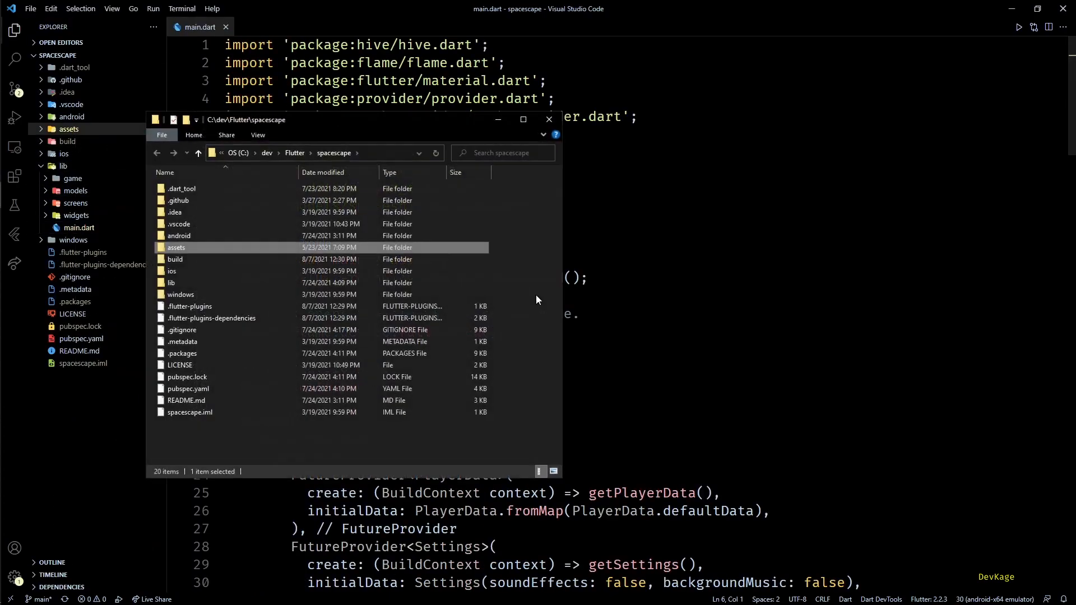
double_click(177, 247)
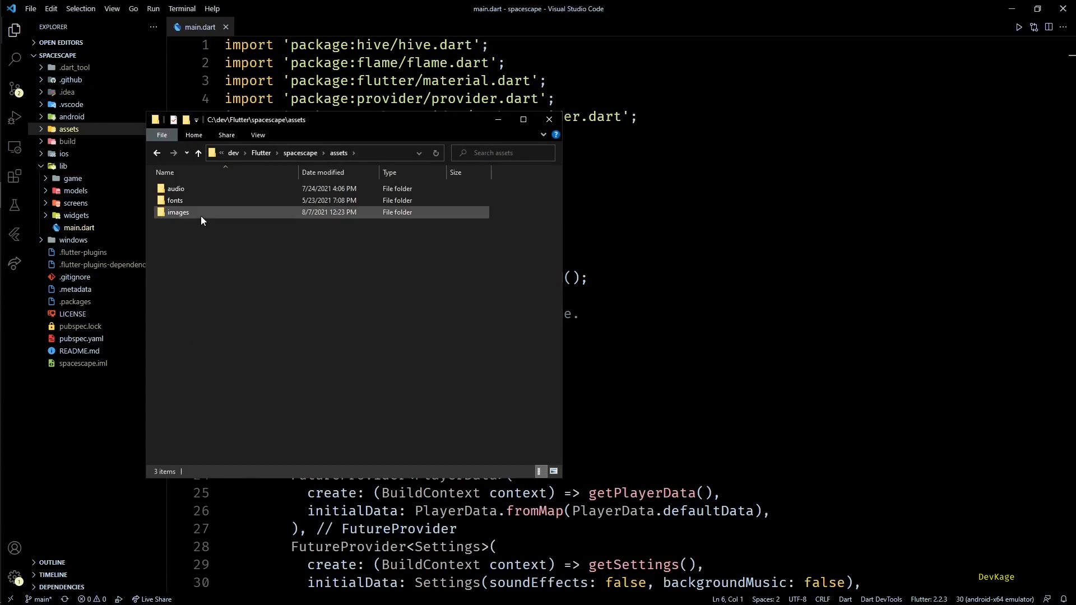
double_click(178, 212)
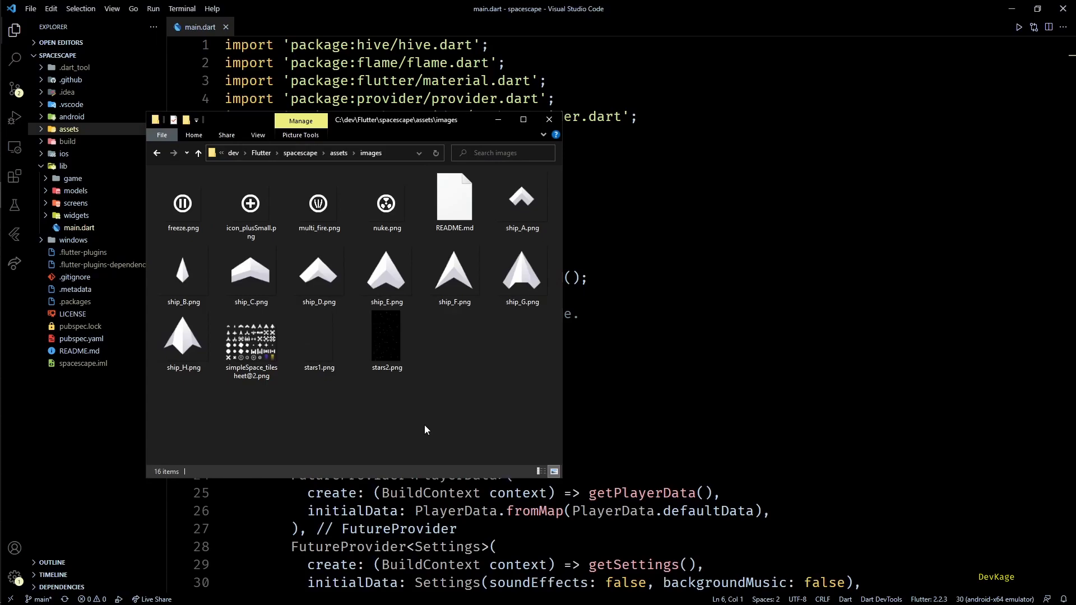
mouse_move(404, 421)
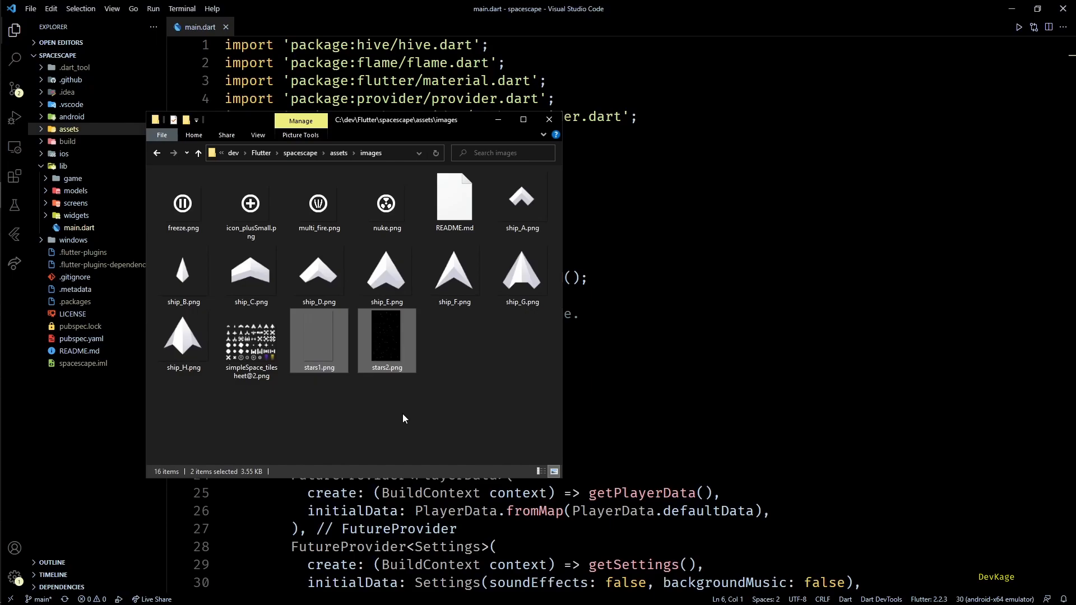
left_click(318, 336)
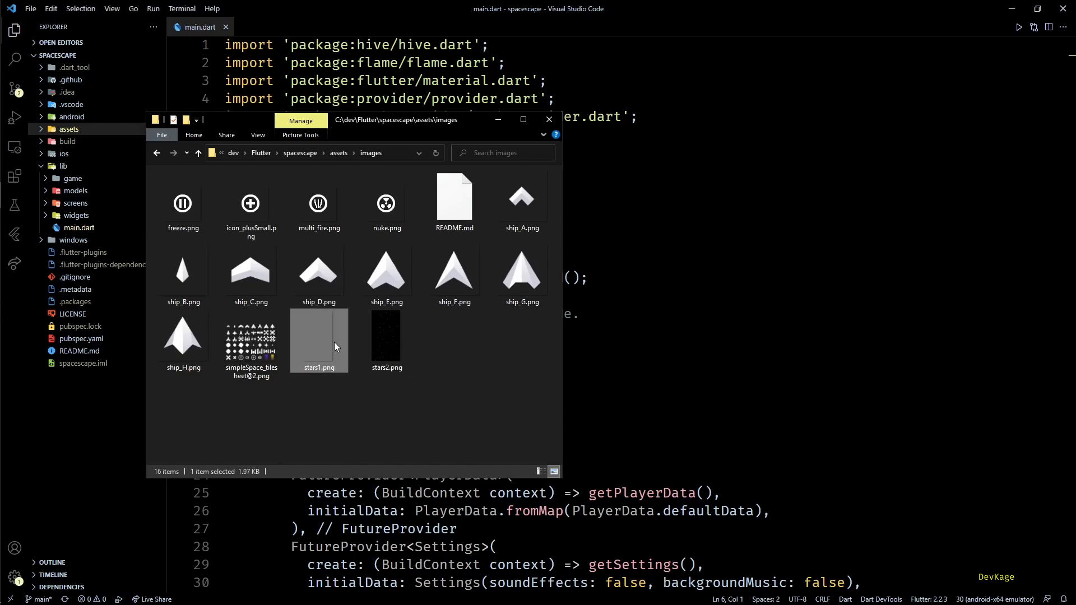
Step: Preview stars1.png and stars2.png in Photos, then close the preview and images folder
double_click(317, 336)
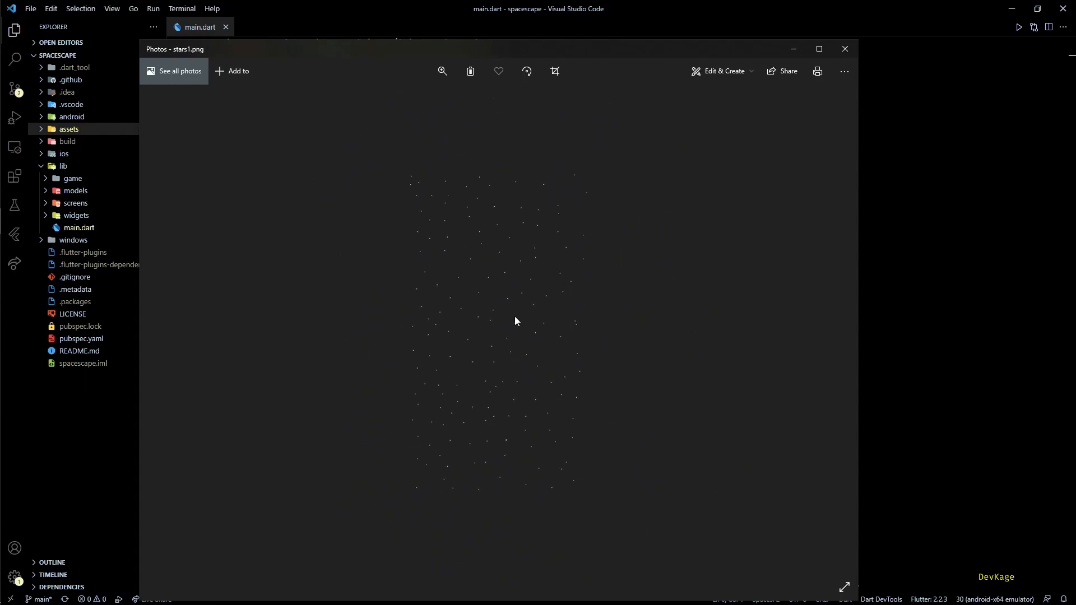
mouse_move(581, 335)
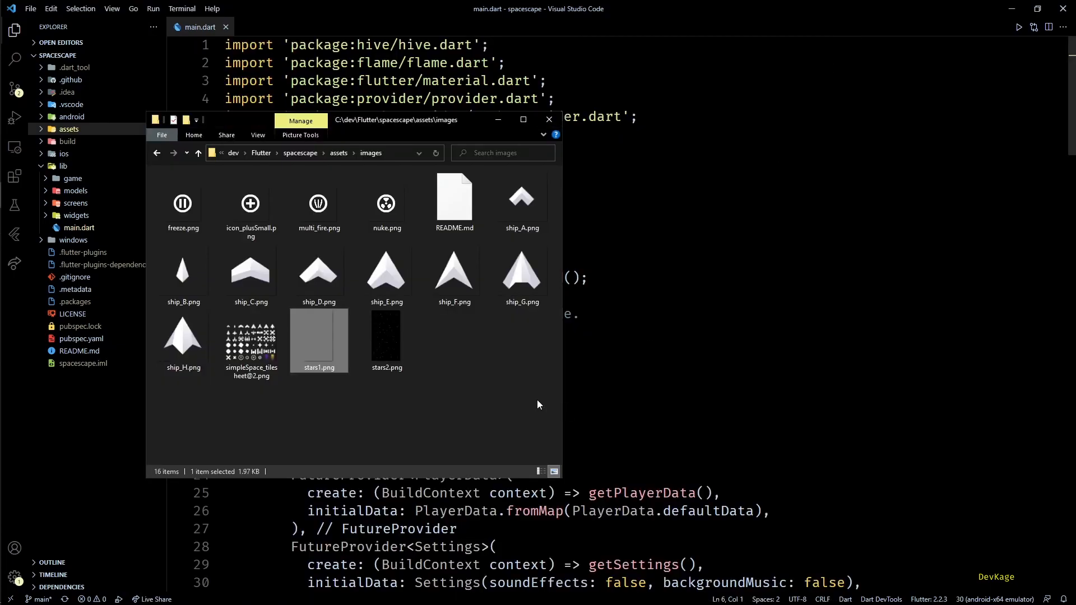
double_click(386, 336)
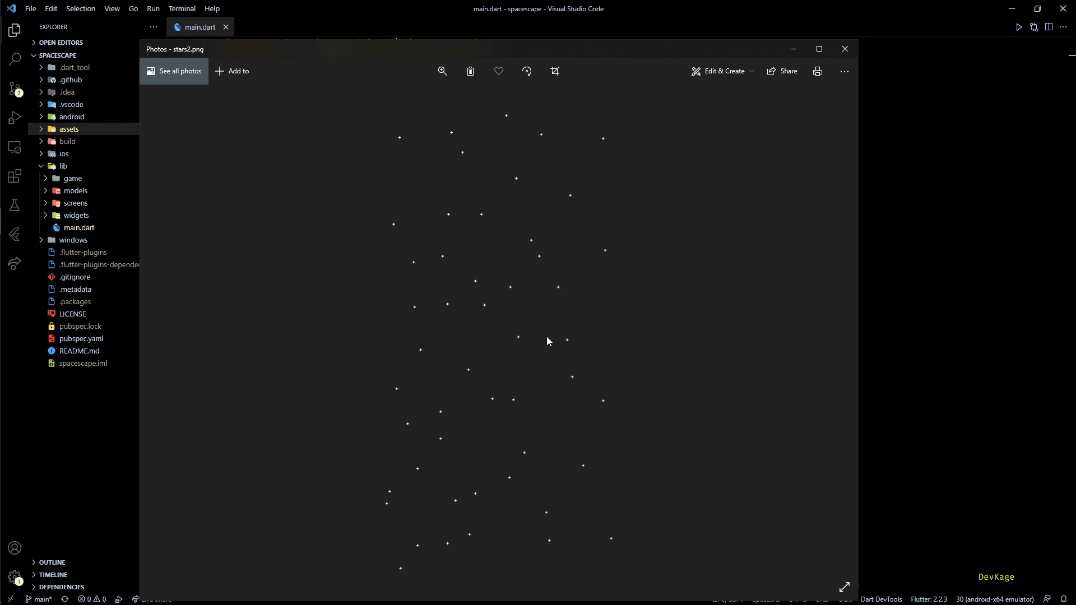
left_click(844, 49)
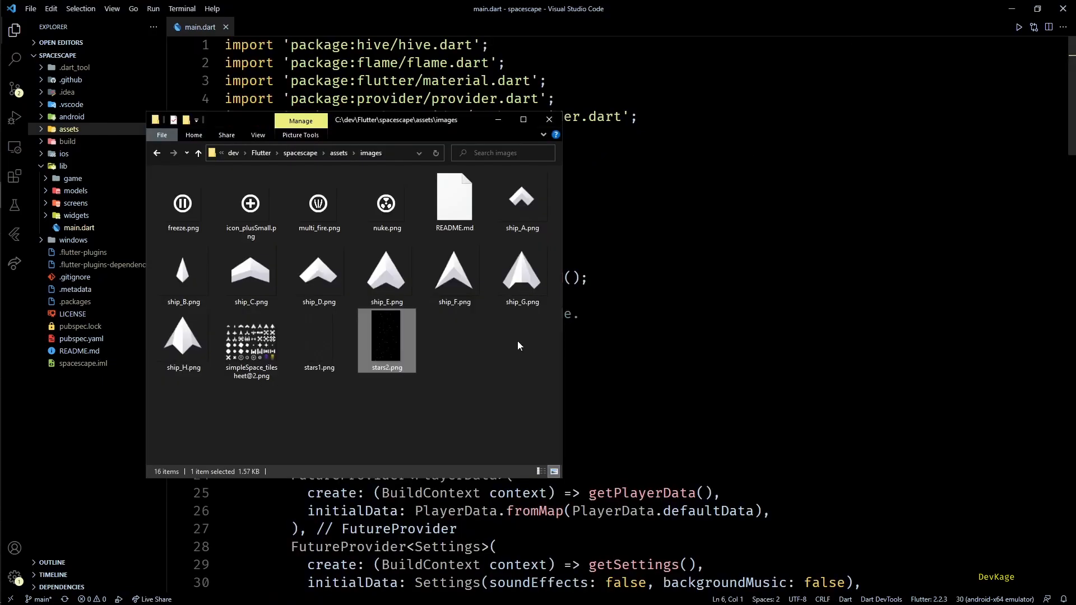
left_click(548, 119)
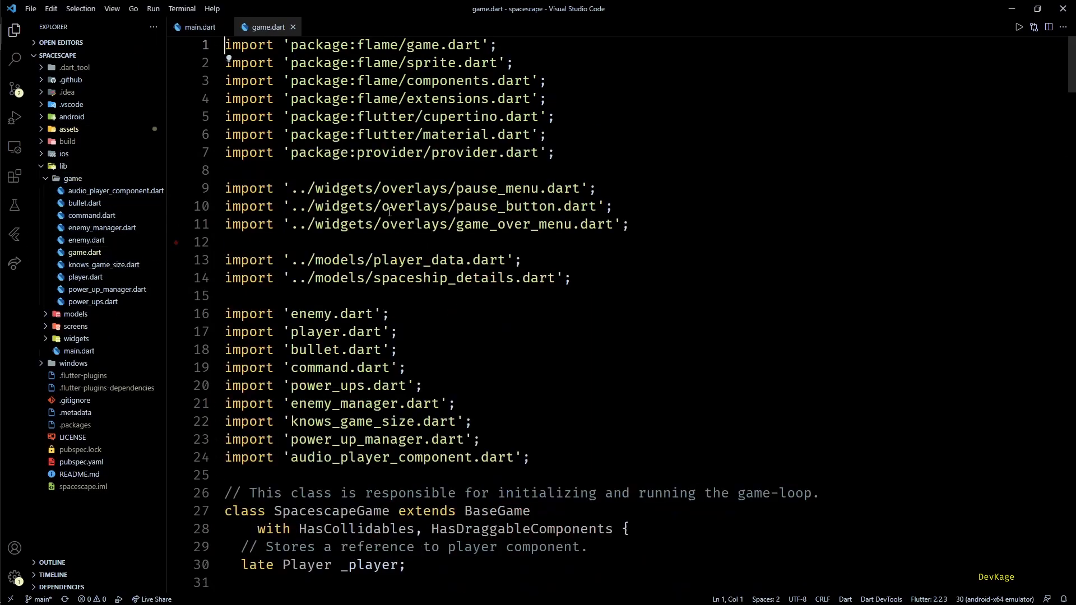
Step: Start a ParallaxComponent.load call for _stars on empty line 75 of onLoad
left_click(14, 30)
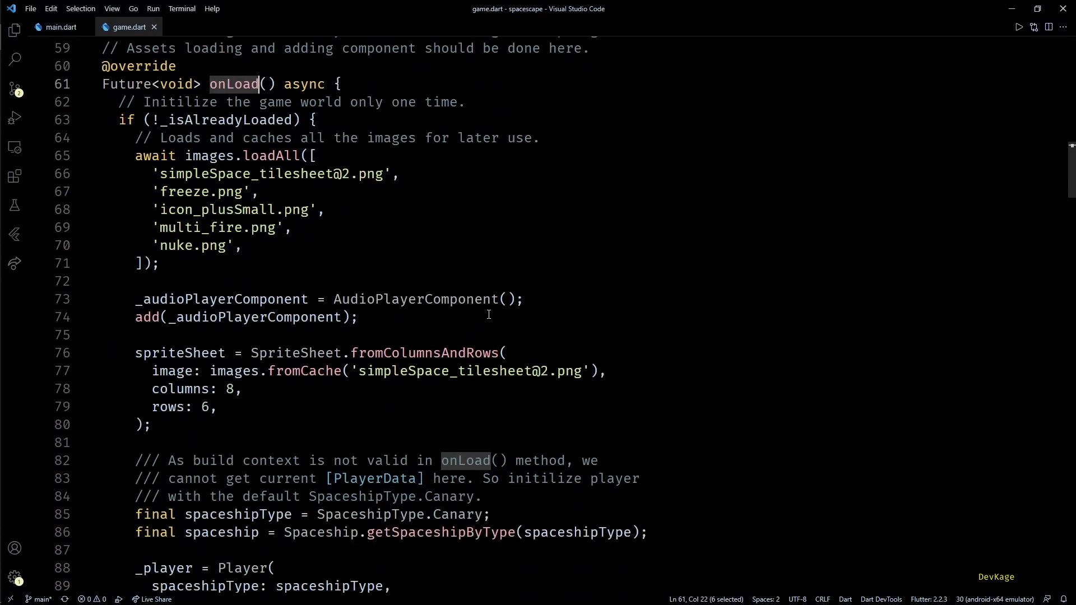
left_click(440, 335)
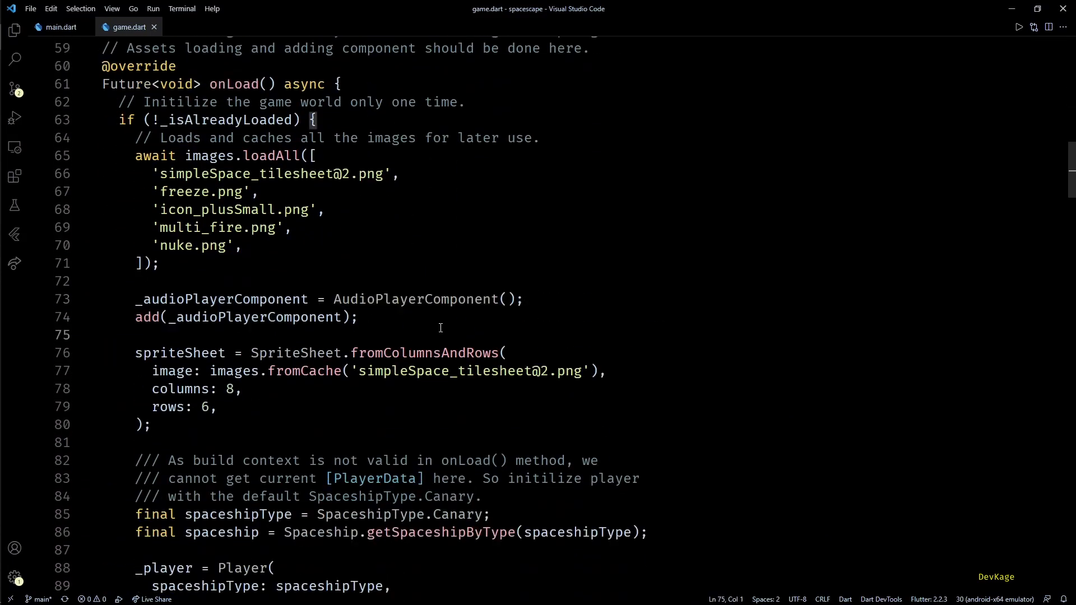
mouse_move(453, 326)
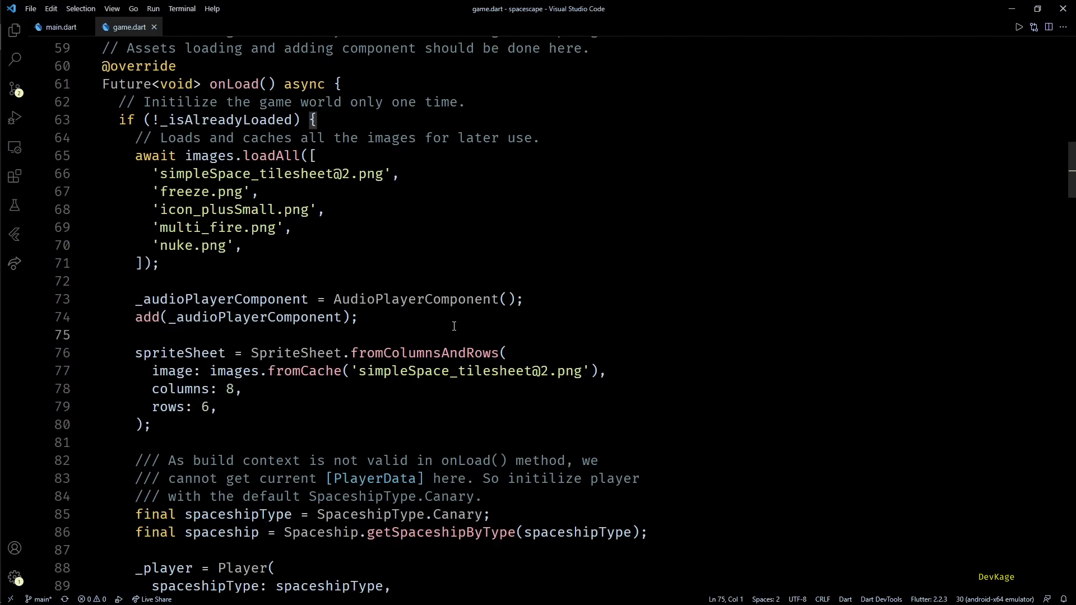
type("ParallaxComponent _stars =")
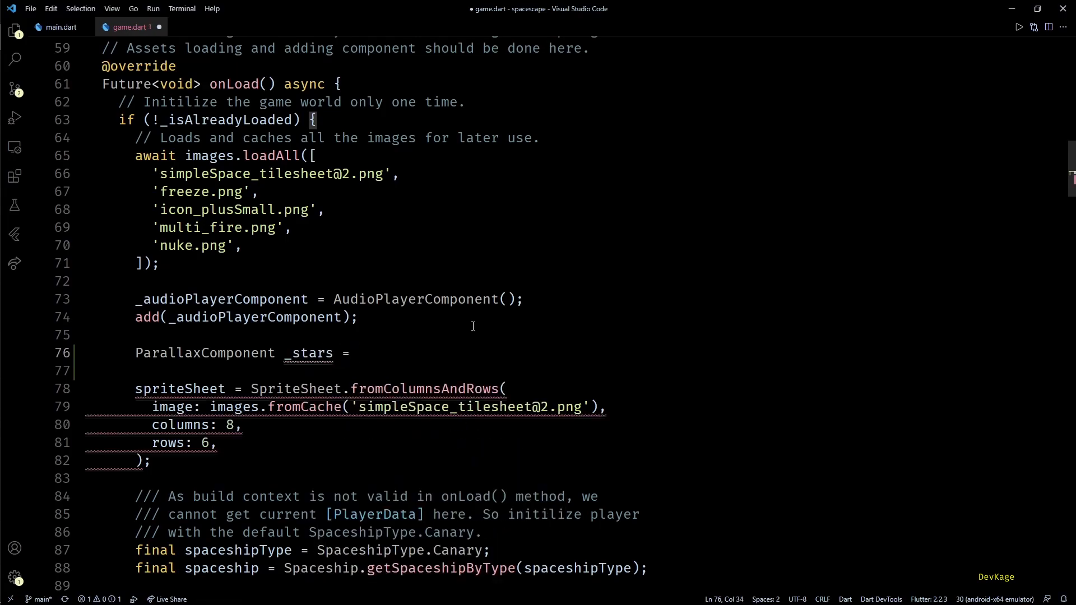
type("ParallaxComponent.load(dataList);")
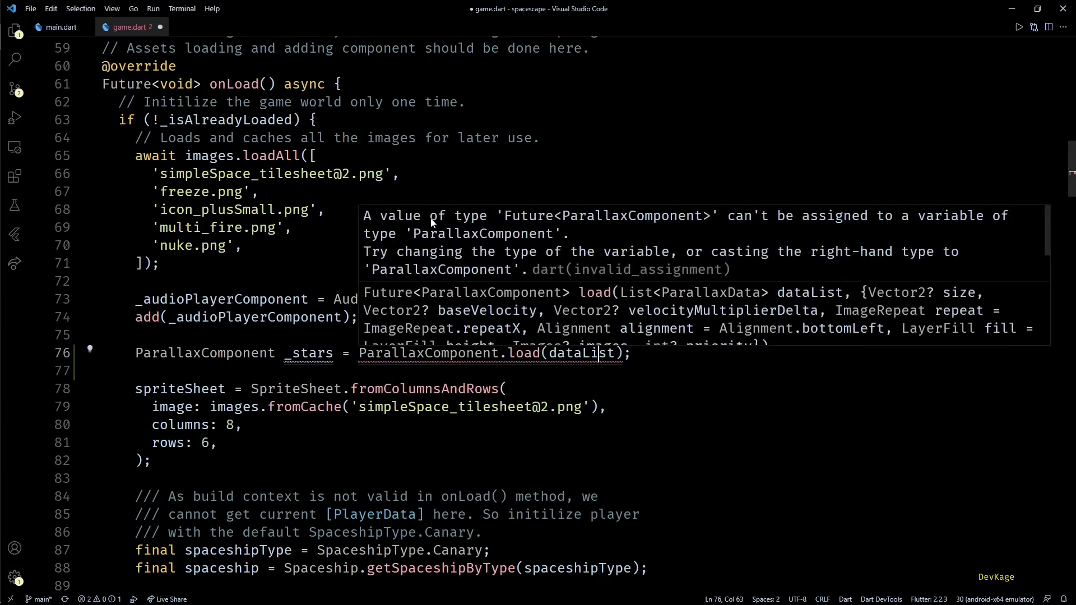
mouse_move(700, 220)
type("awa")
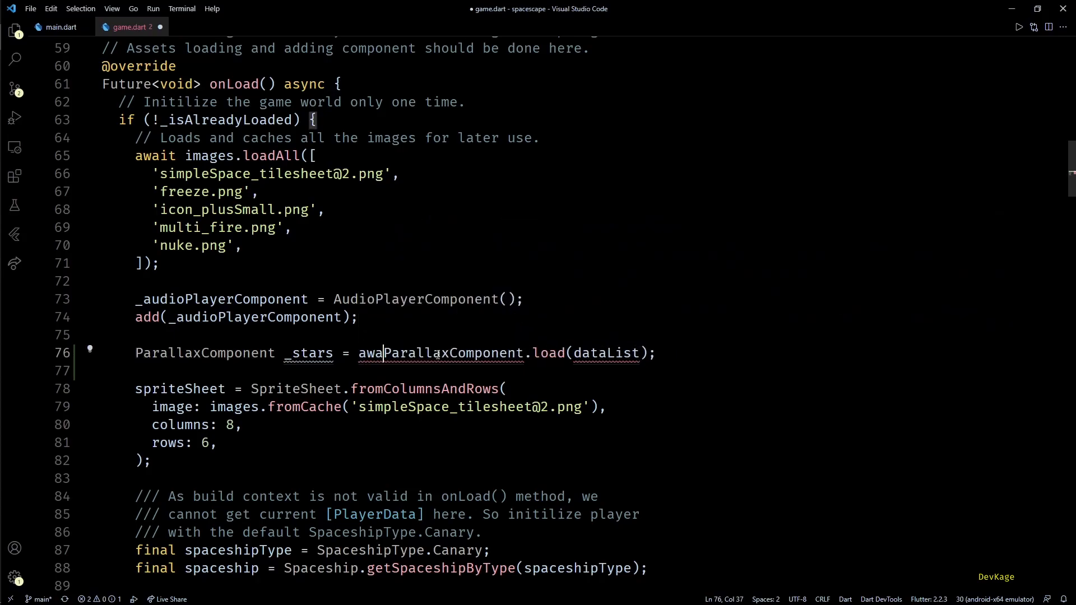
type("it")
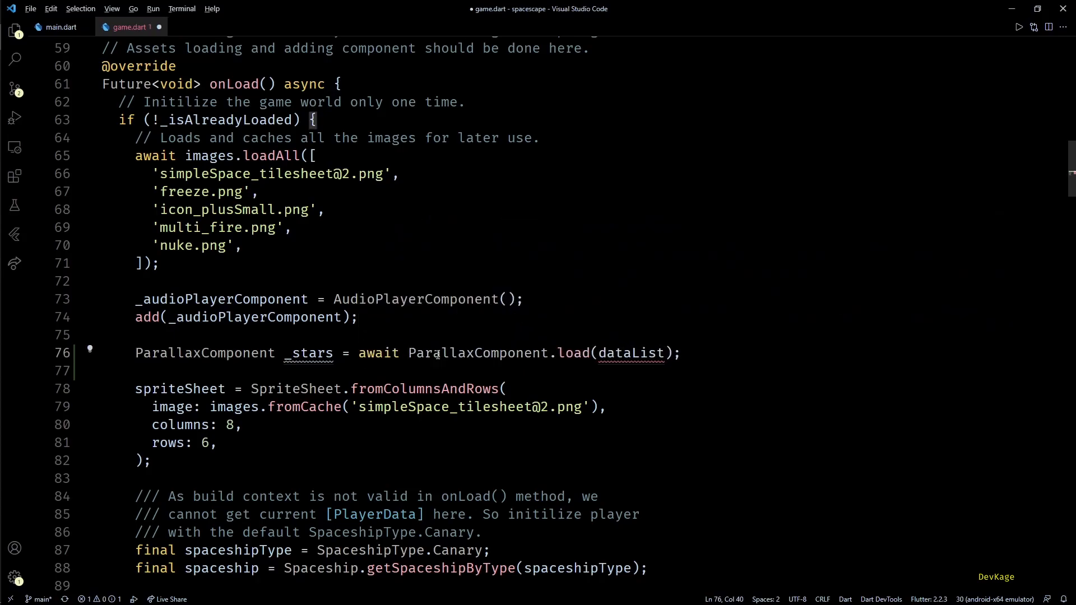
Step: Replace the dataList placeholder with a list beginning with an imported ParallaxImageData entry
double_click(627, 353)
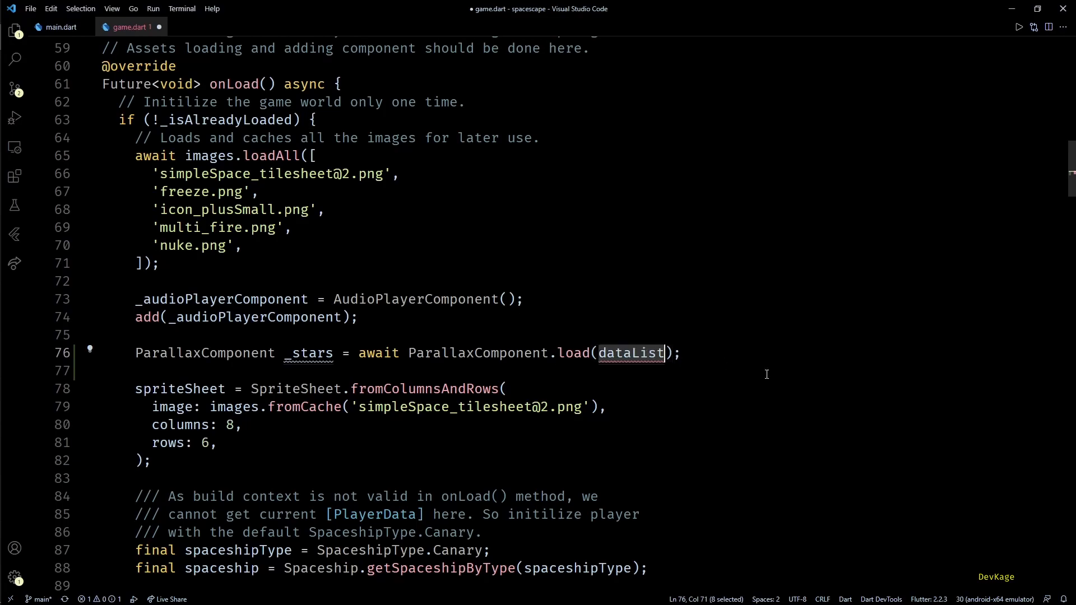
type("[]")
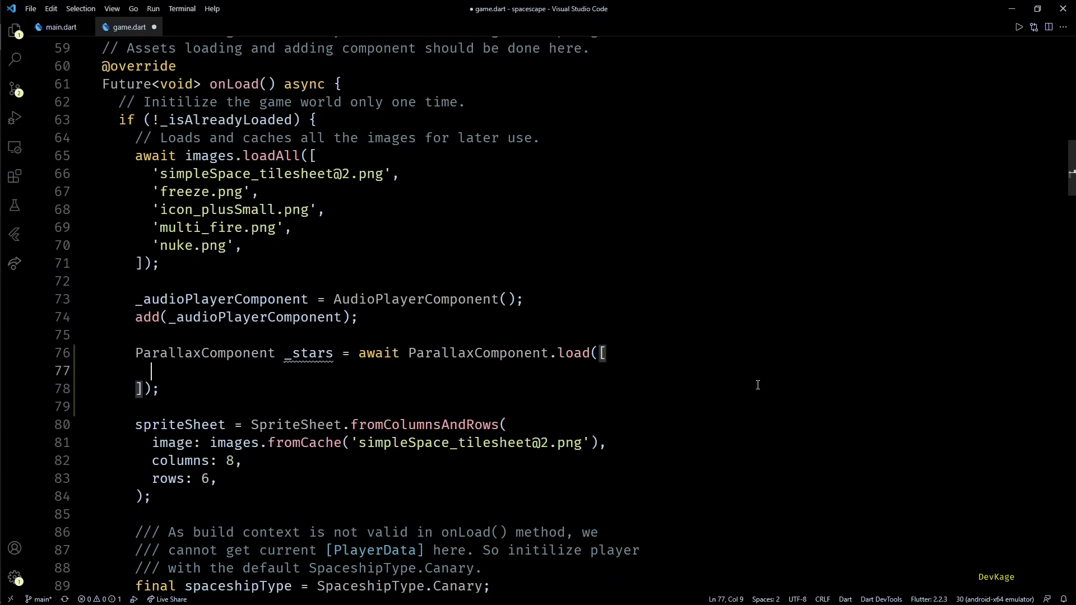
type("P")
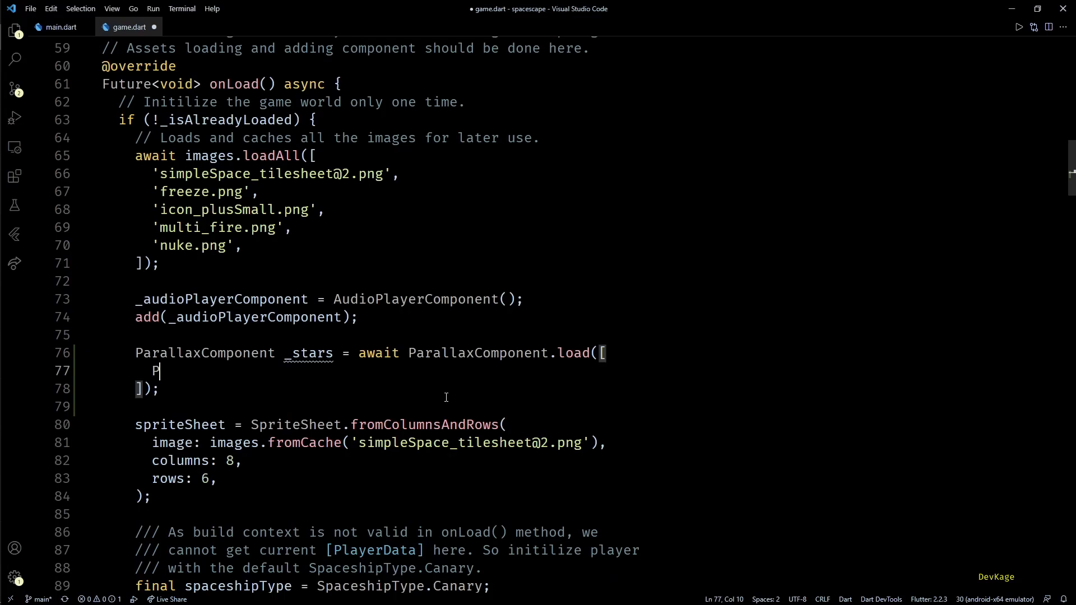
type("ParallaxImageDa")
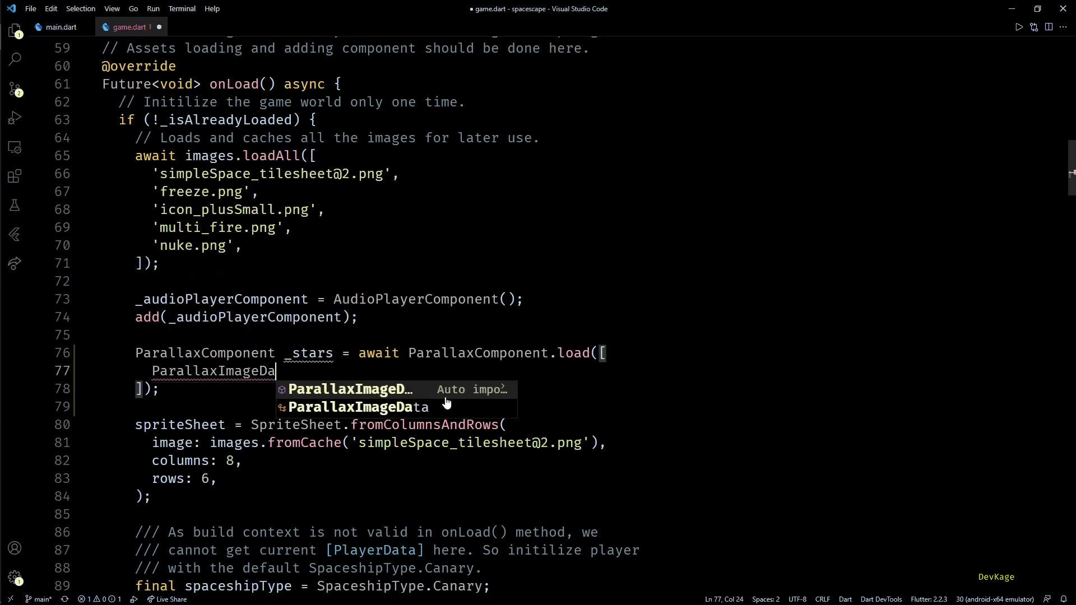
left_click(357, 406)
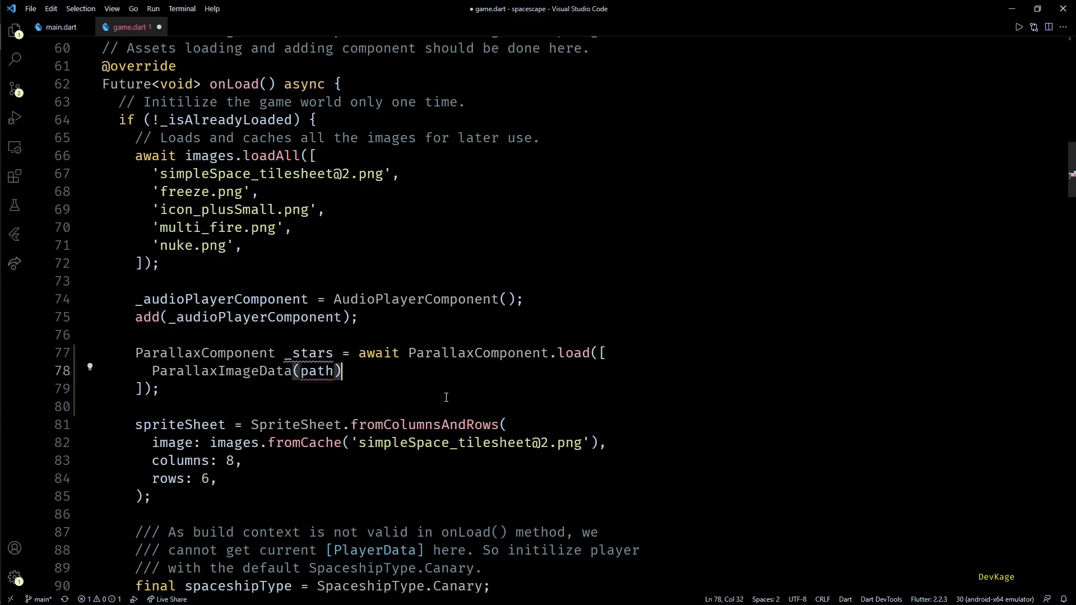
type(",")
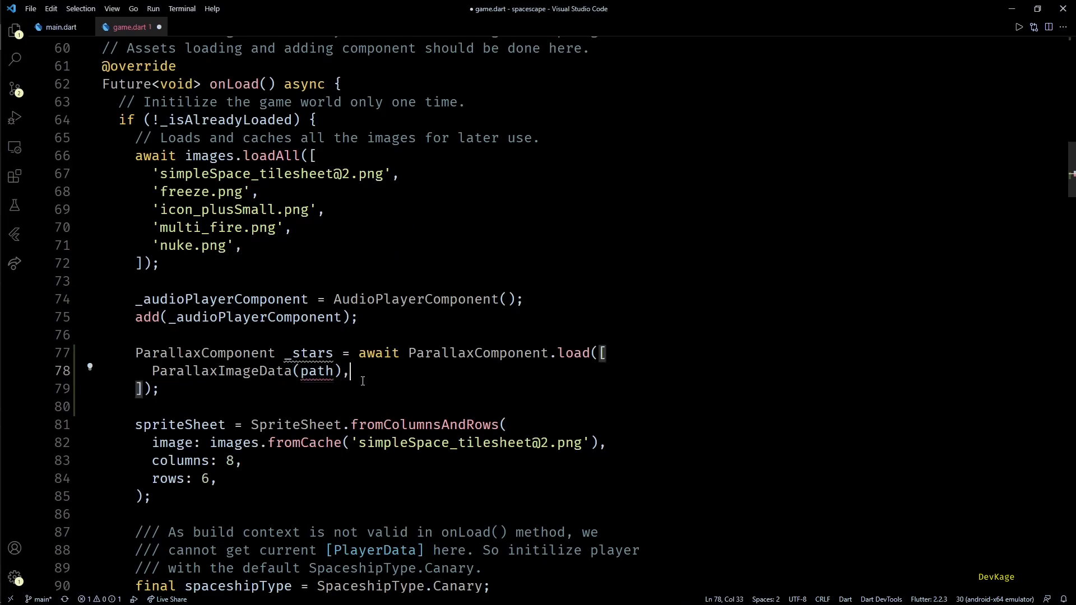
Step: Fill in the stars1.png and stars2.png image entries and begin typing add(_stars)
double_click(316, 370)
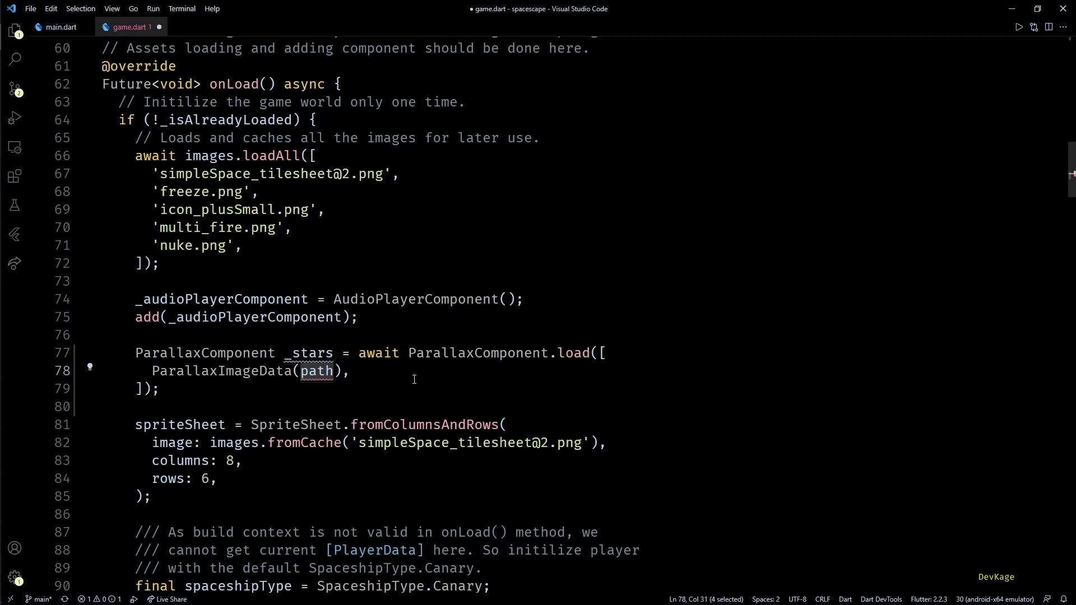
type("'st'")
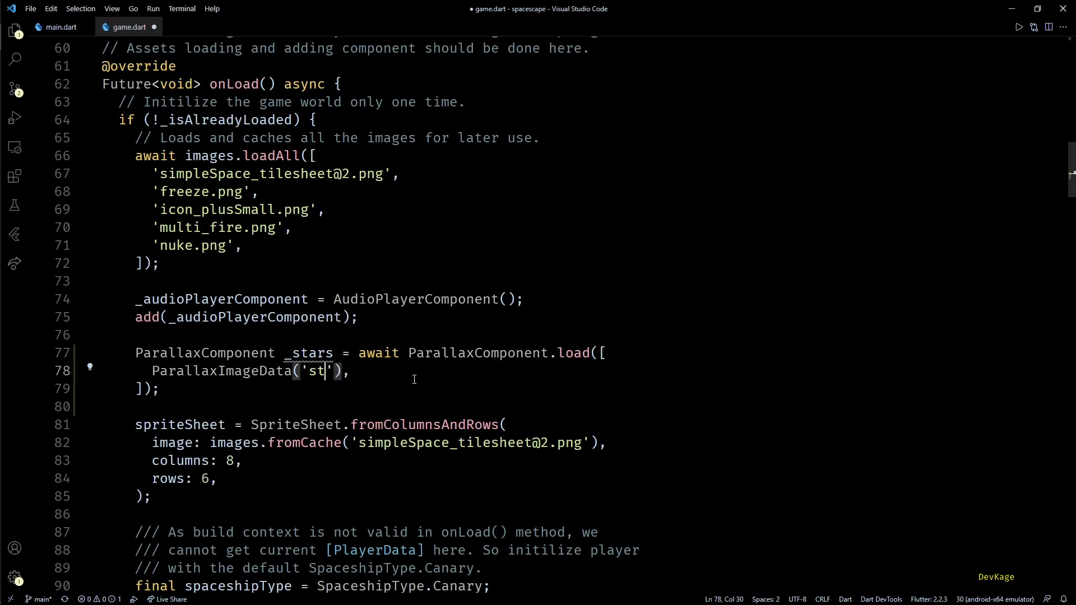
type("ars1.png")
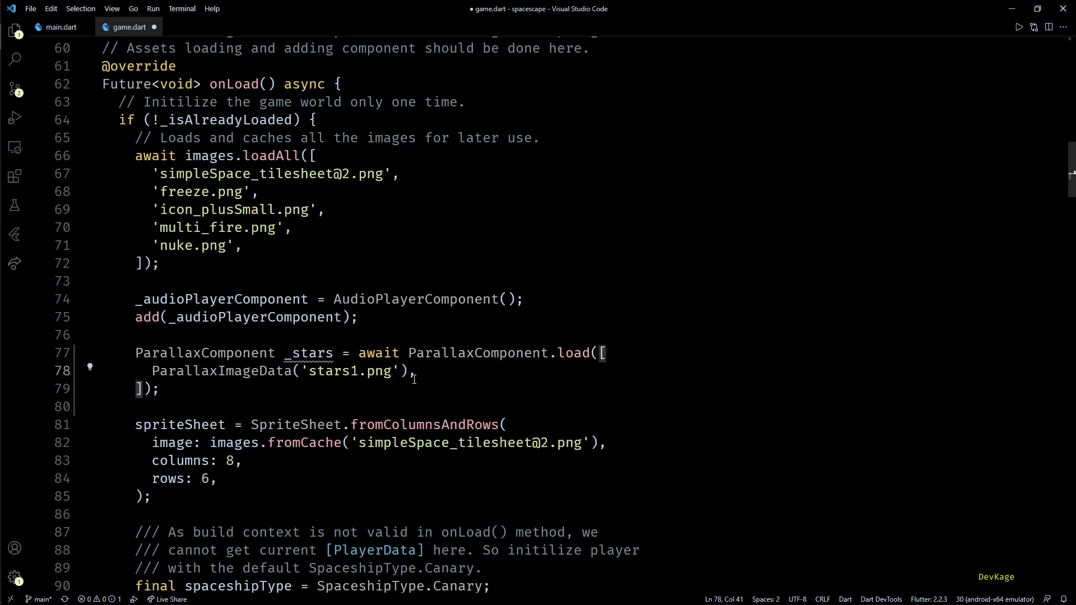
type("ParallaxImageData('stars.png'),")
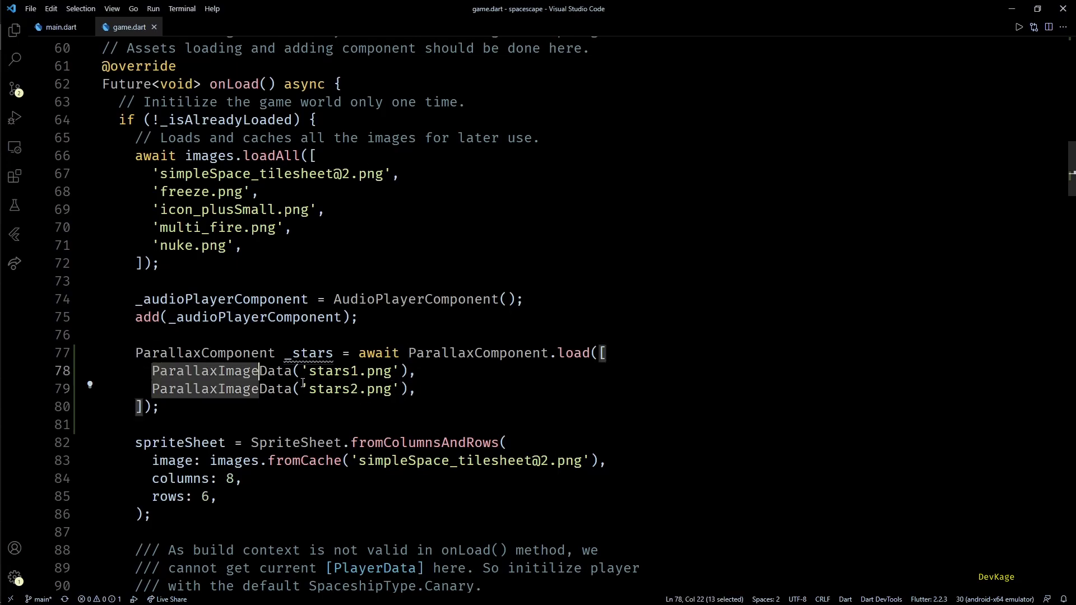
left_click(415, 389)
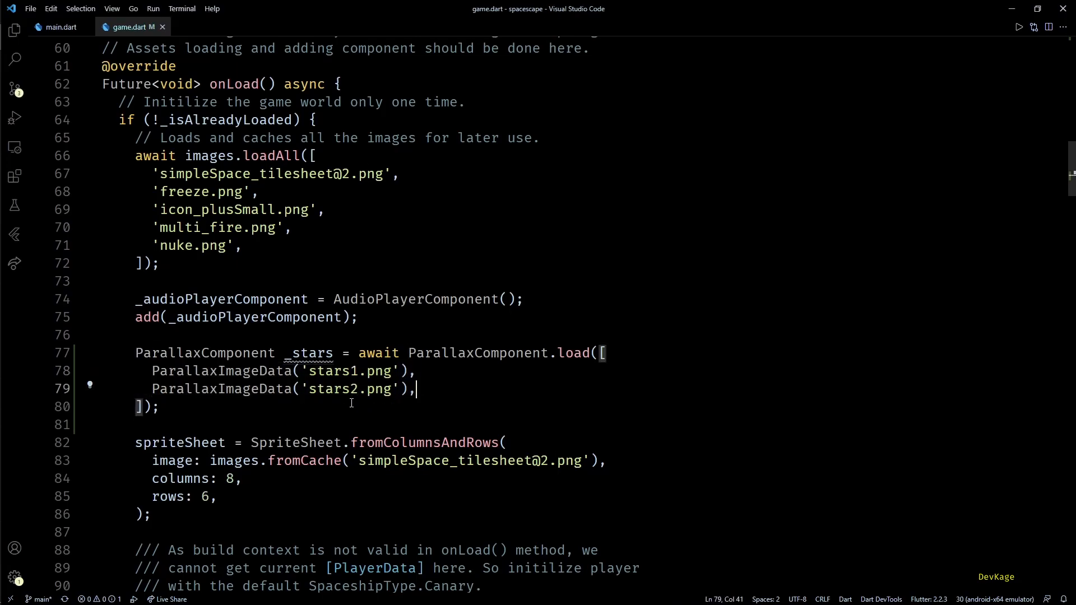
type("add(s")
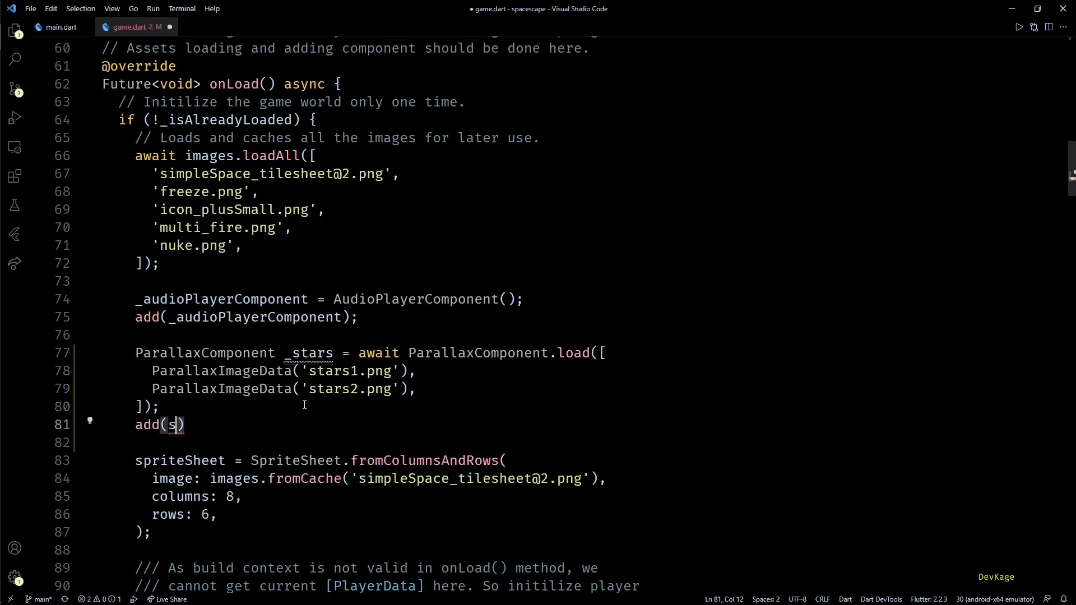
Step: Finish add(_stars); and give the parallax repeat mode and baseVelocity Vector2(0, -50)
type("_stars")
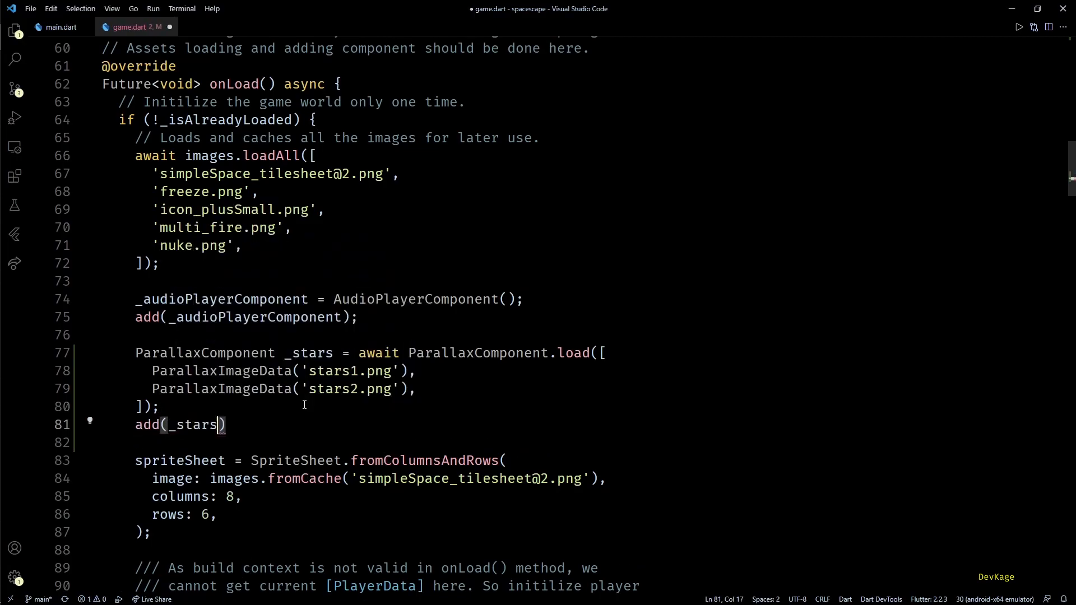
type(";")
type("repeat: ImageRepeat.")
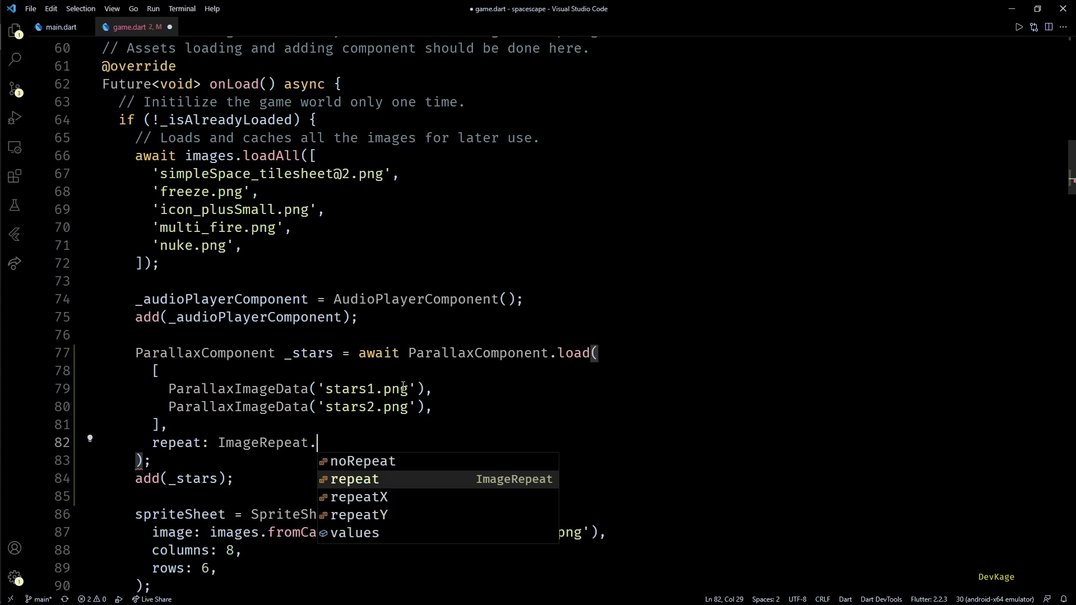
left_click(355, 479)
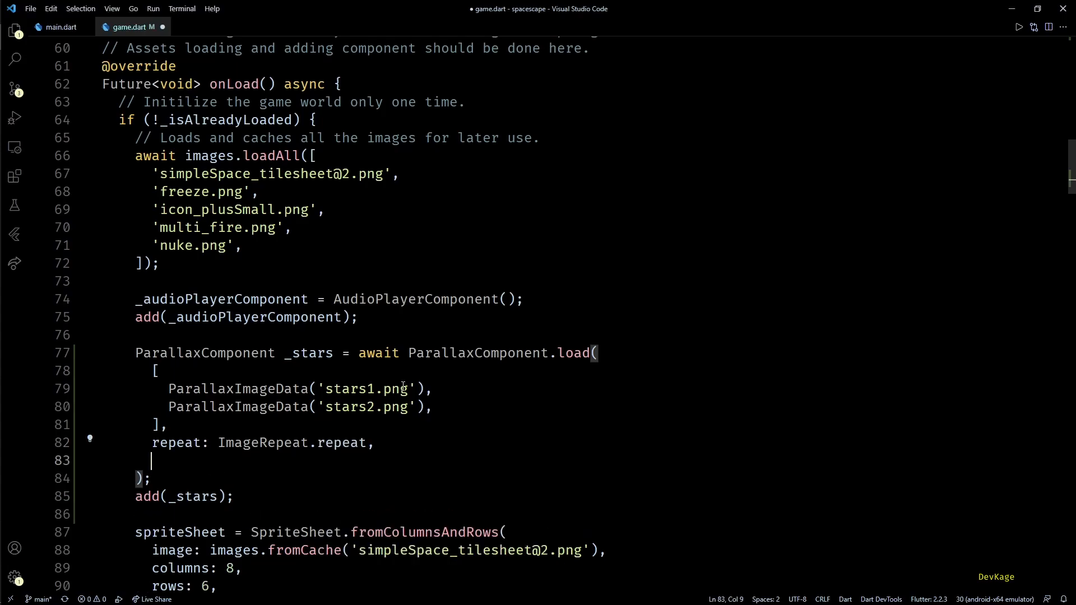
type("baseVelocity:")
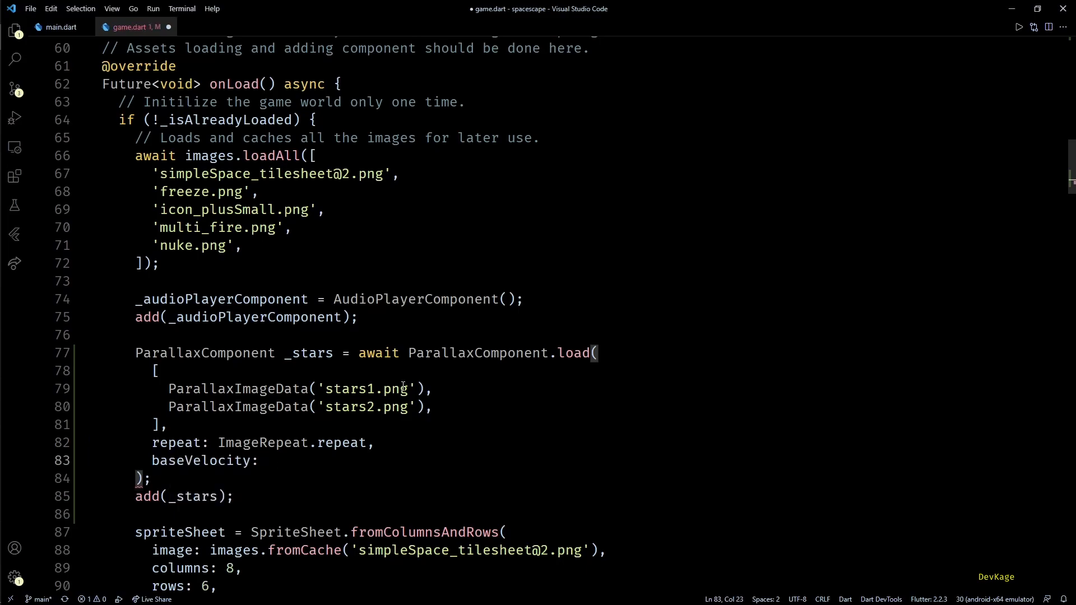
type("Vector2(x, y)")
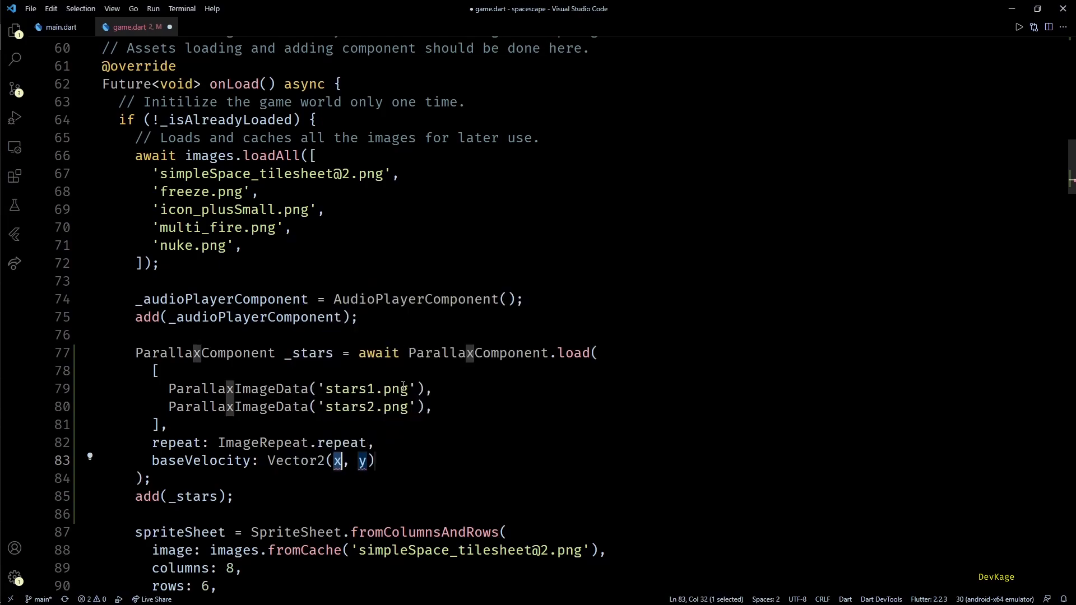
type("0")
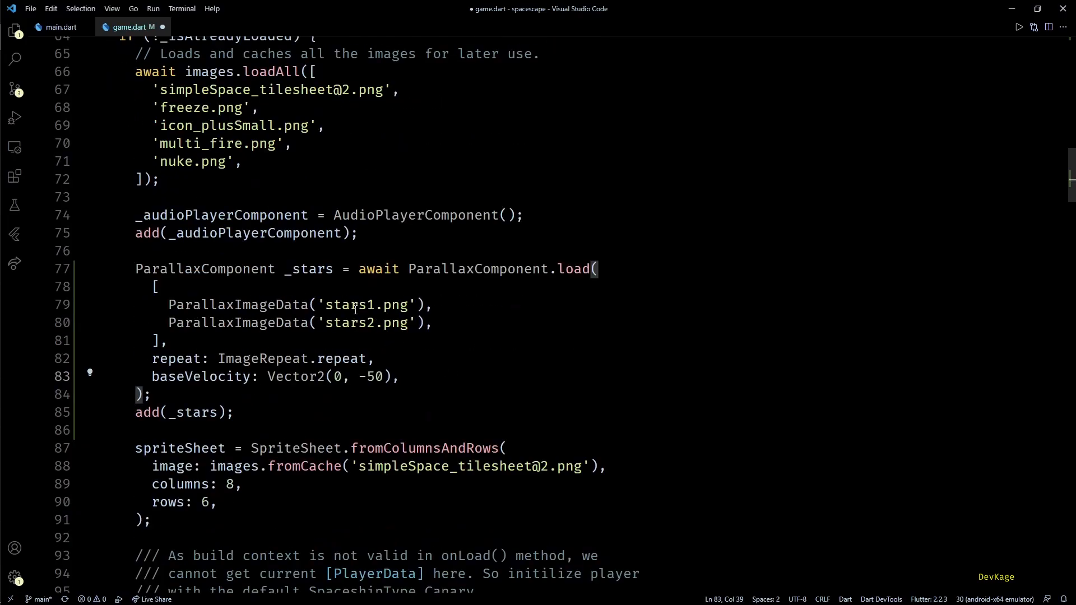
mouse_move(571, 398)
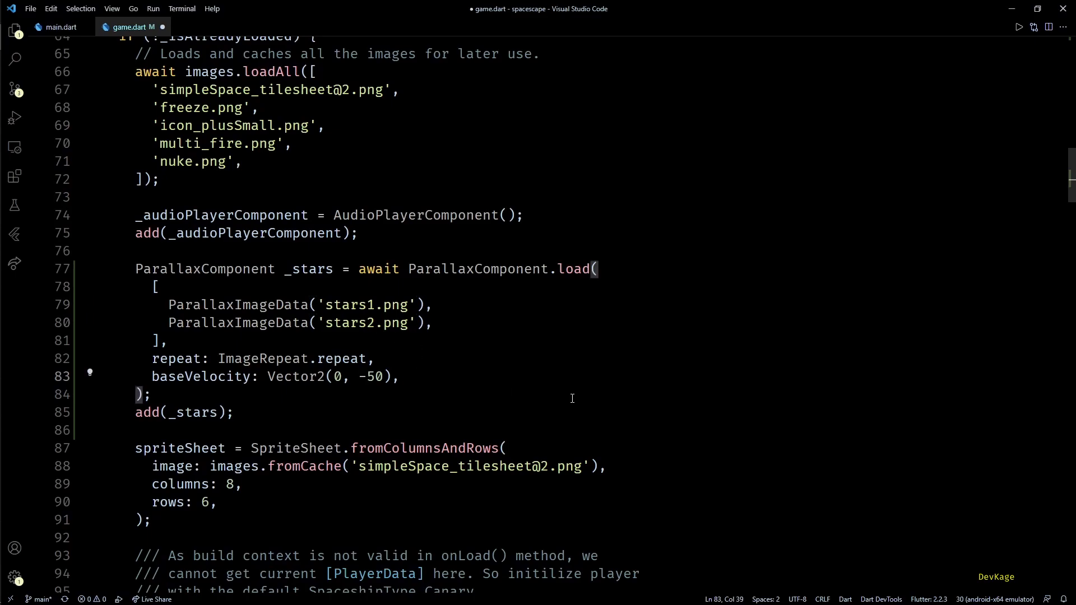
Step: Add velocityMultiplierDelta: Vector2(0, 1.5) to the parallax load call
key("Enter")
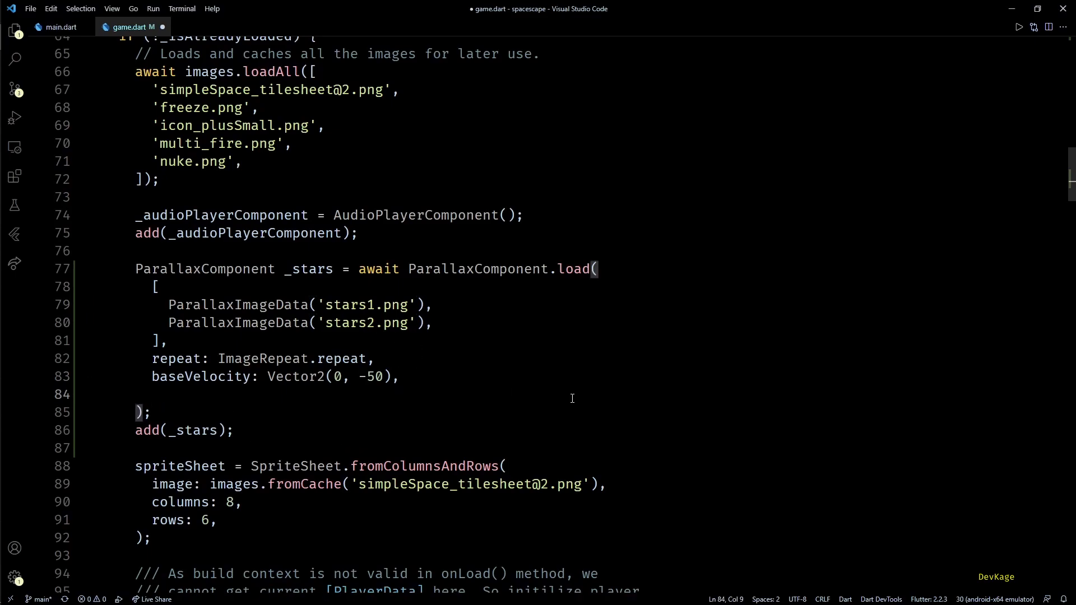
type("velocityMultiplierDelta:")
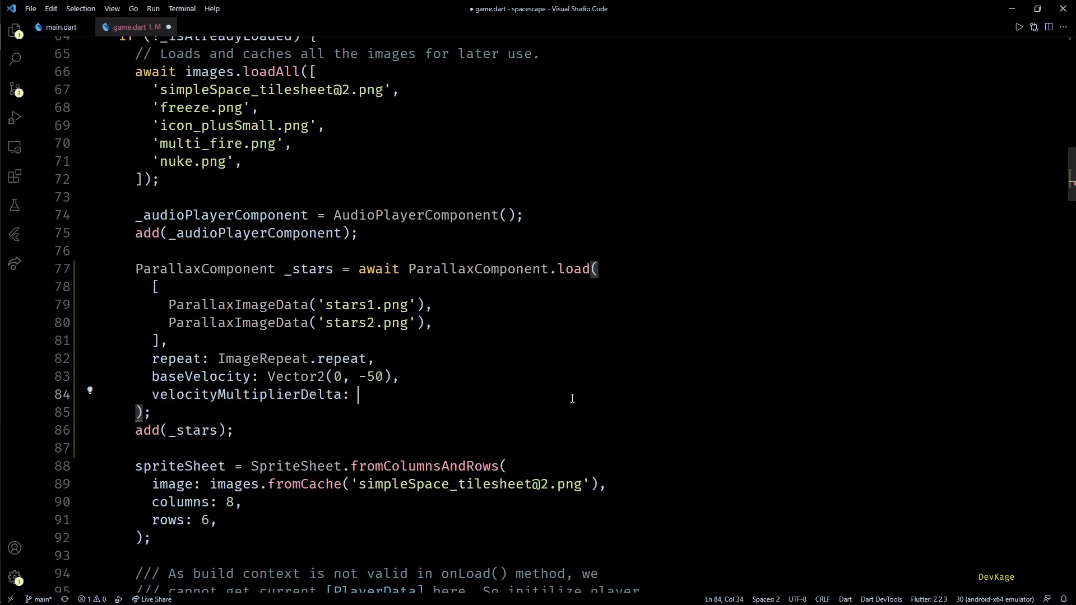
type("Vector2(0, 1.5),")
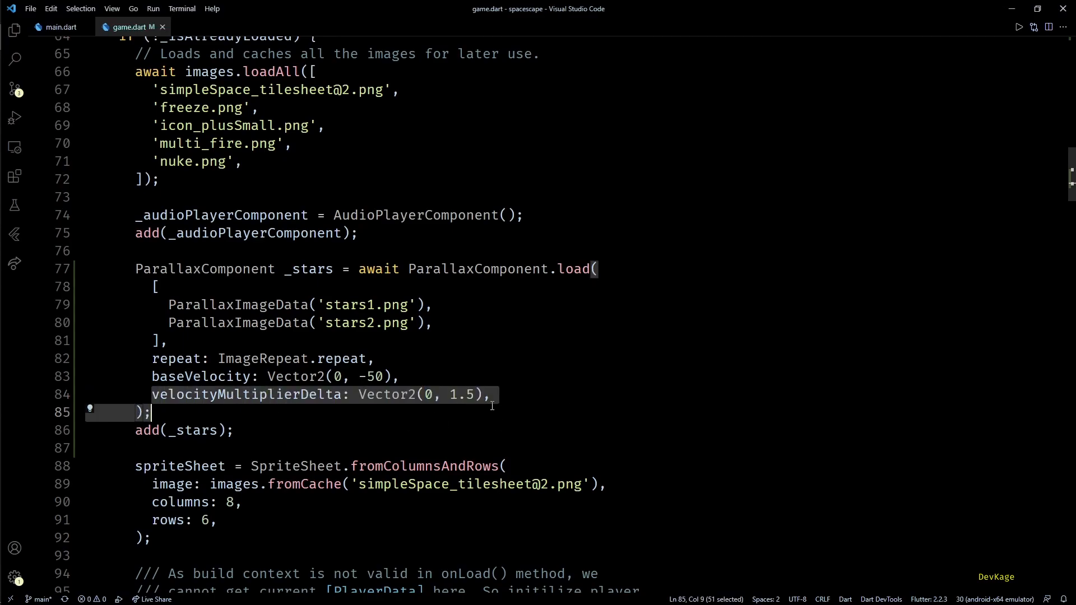
left_click(489, 395)
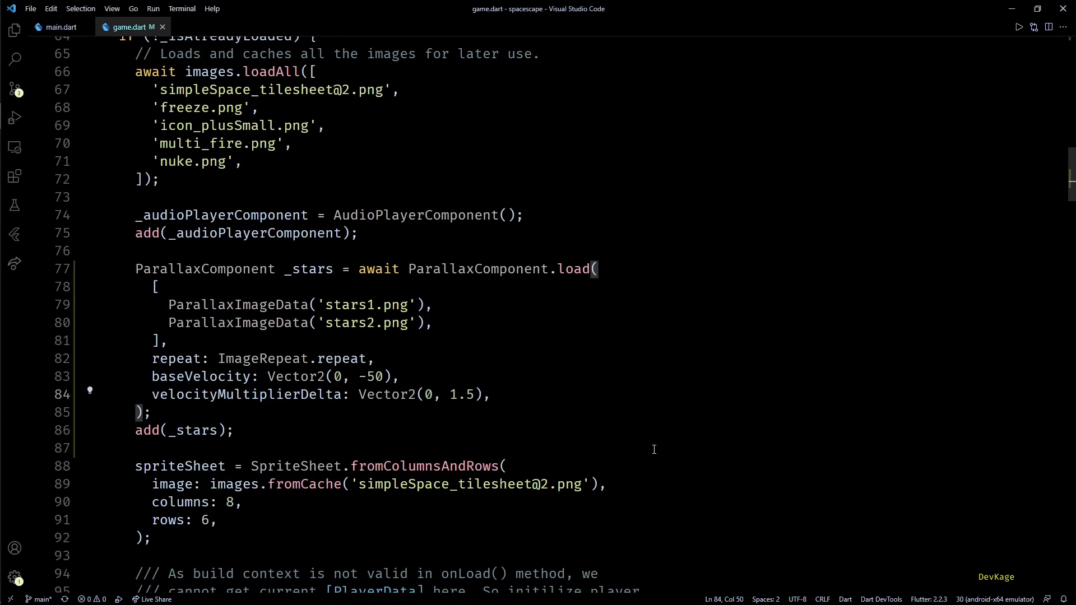
left_click(532, 412)
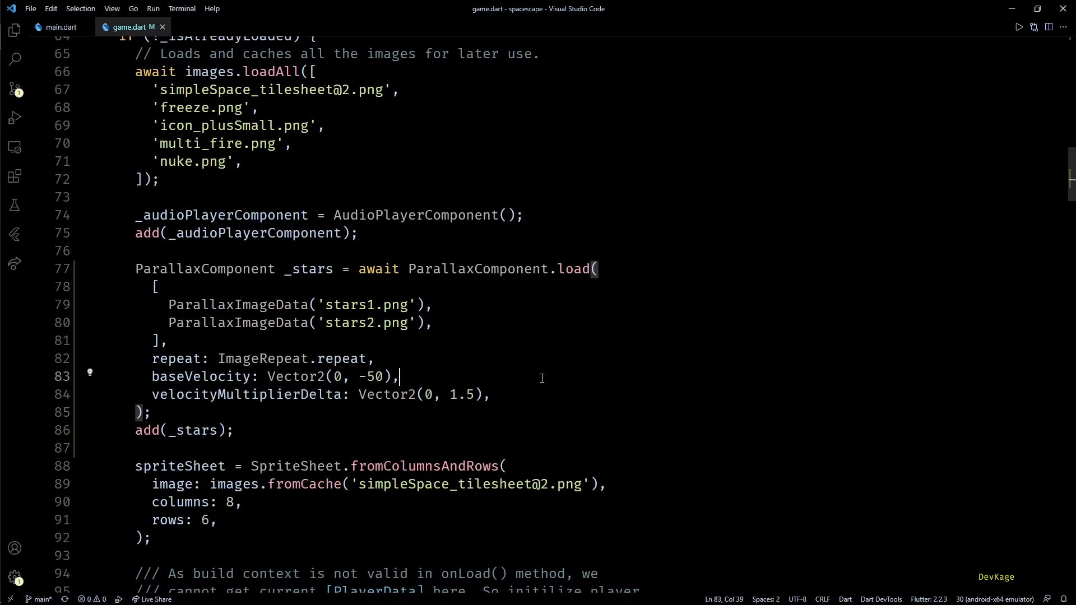
mouse_move(546, 383)
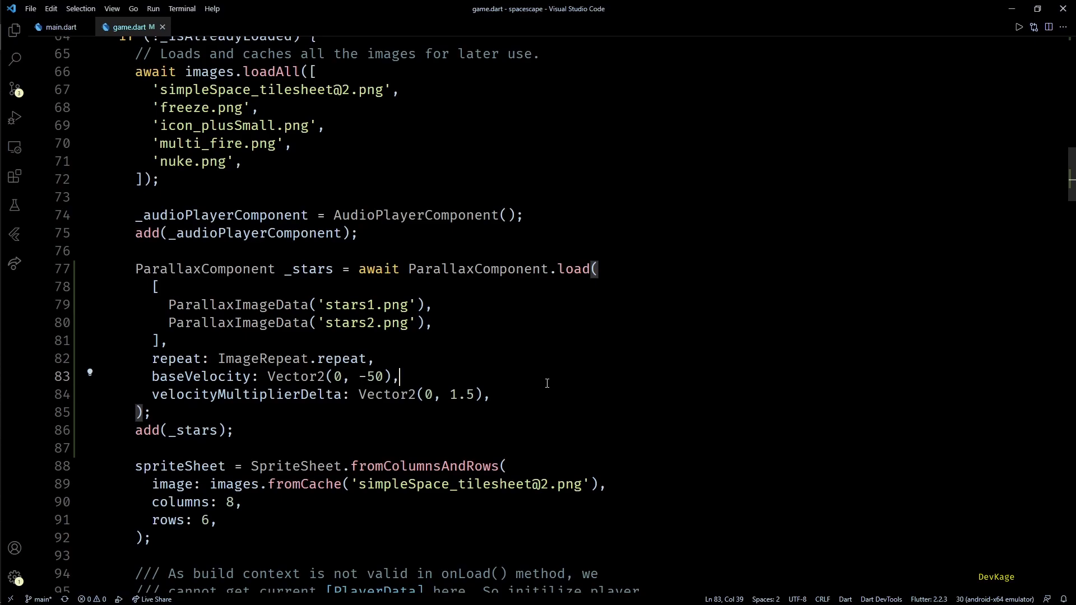
Step: Pick the equipped ship and start a Spacescape round over the scrolling starfield
left_click(1018, 28)
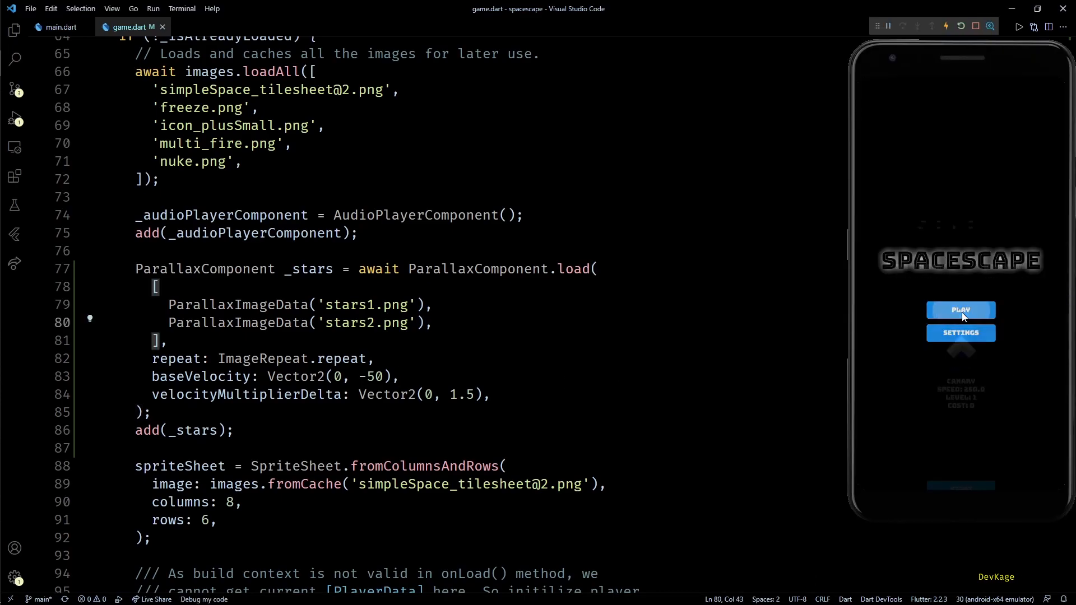
left_click(960, 309)
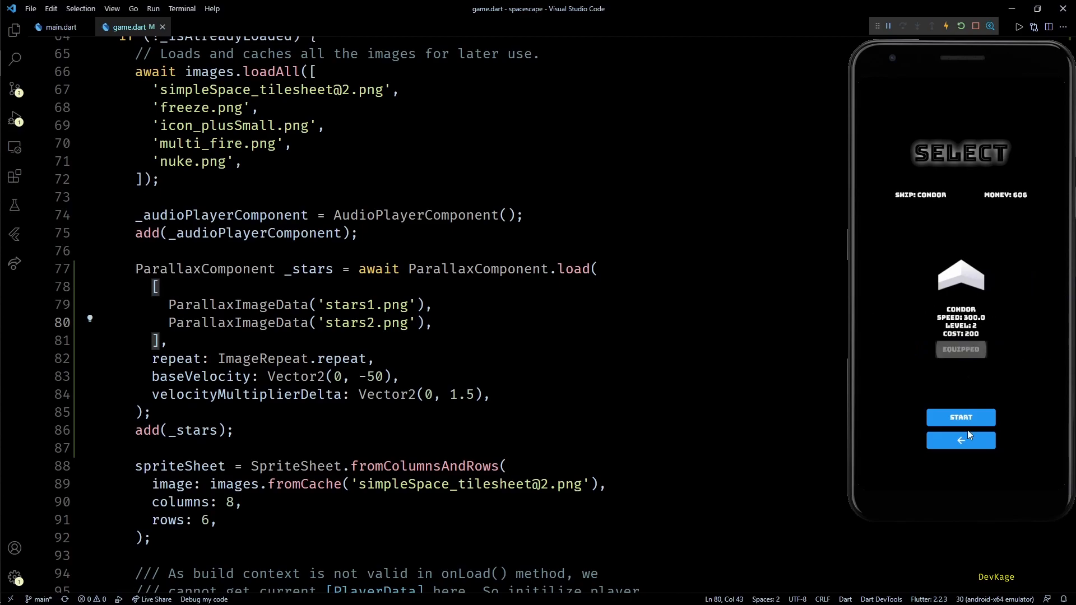
left_click(959, 416)
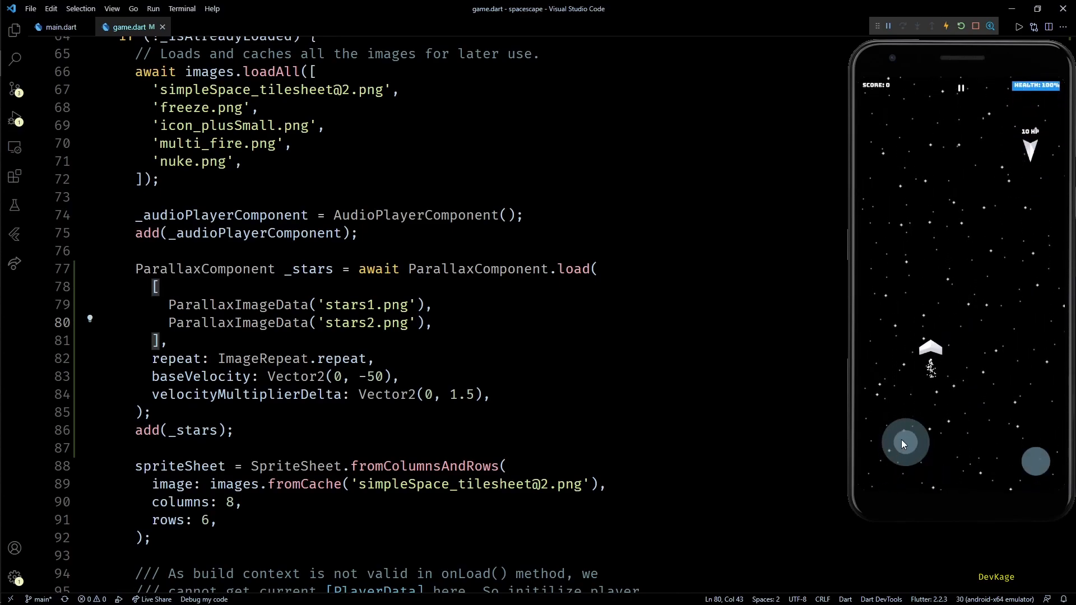